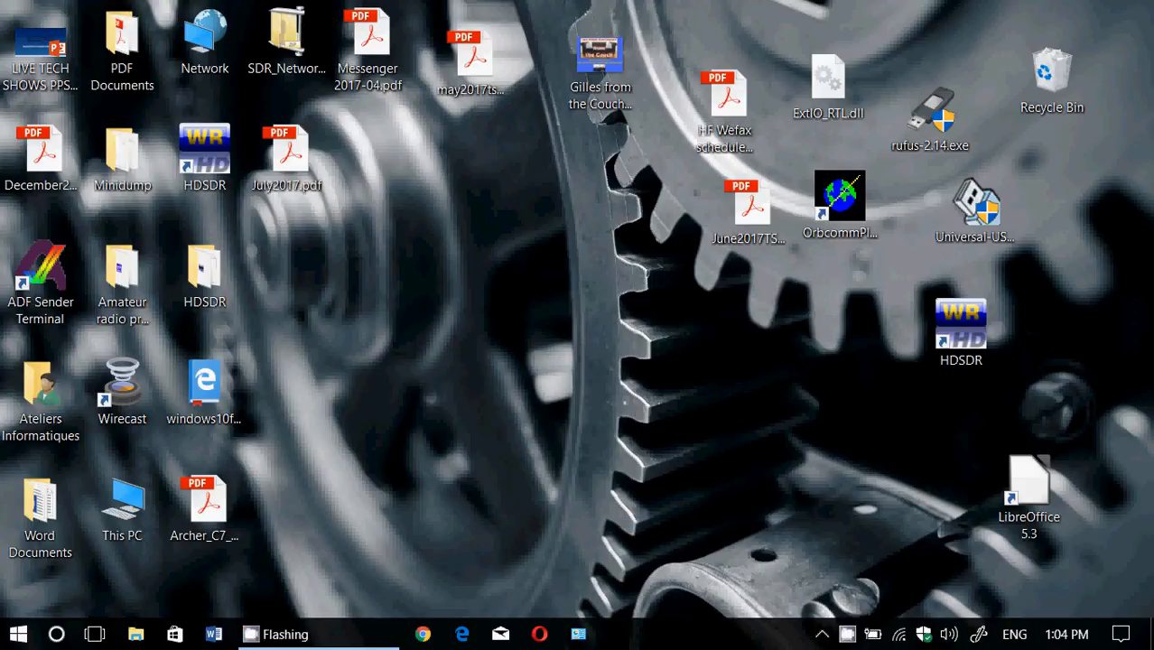
mouse_move(650, 582)
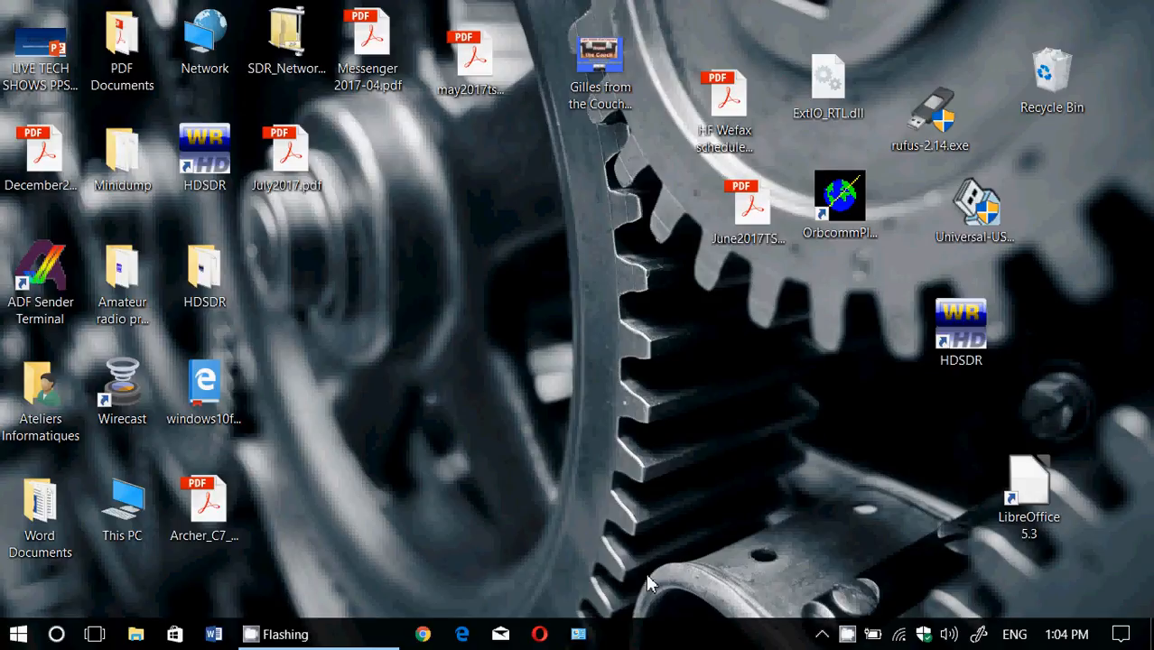
Step: Open the taskbar context menu from an empty area of the taskbar
right_click(732, 633)
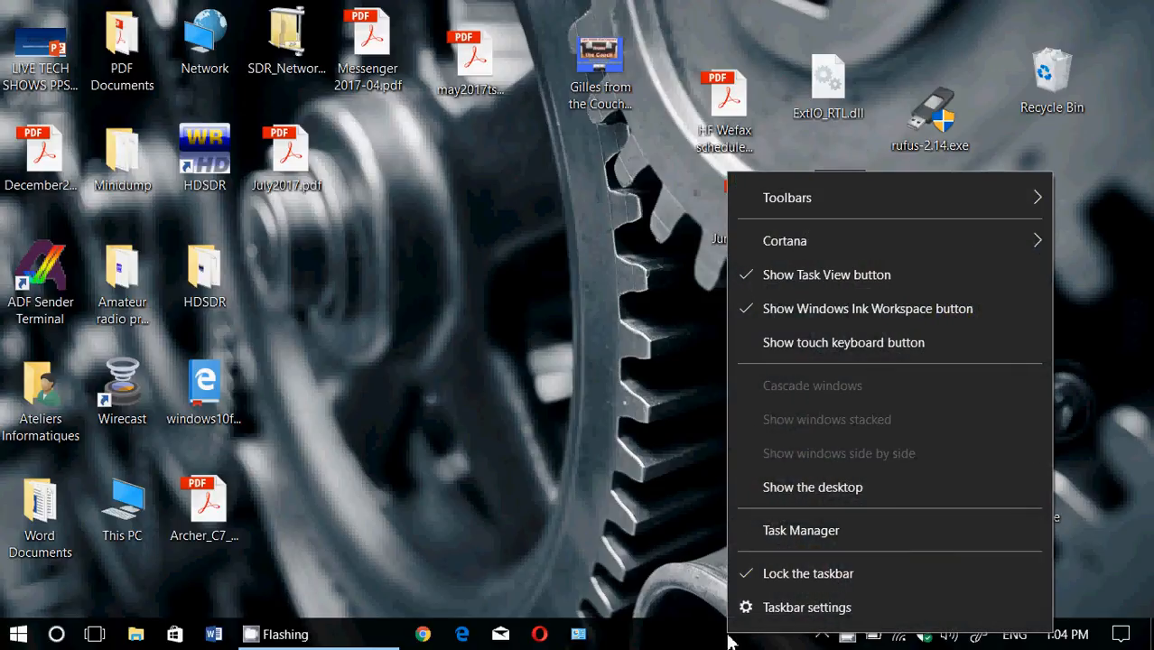
mouse_move(713, 441)
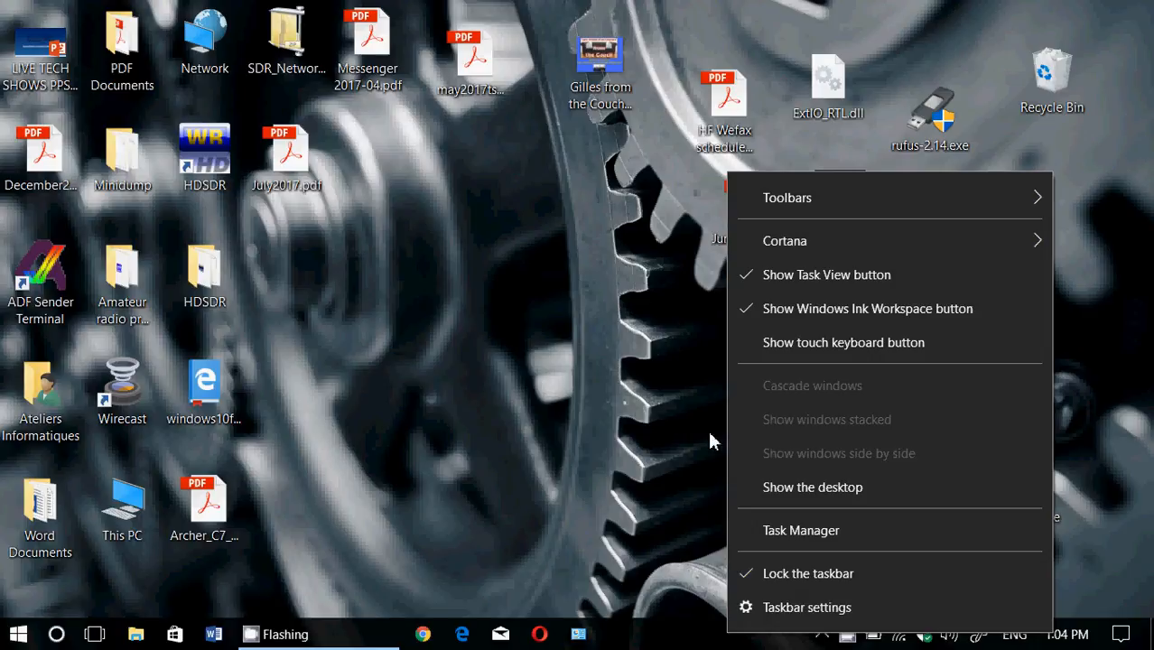
mouse_move(609, 531)
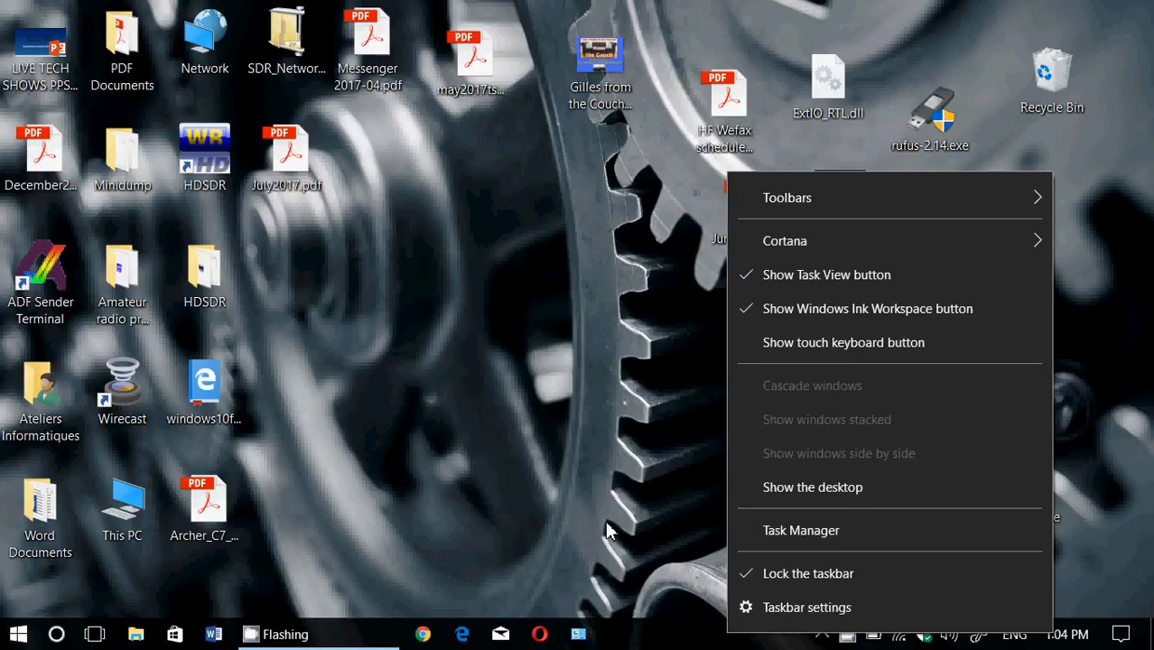
mouse_move(560, 466)
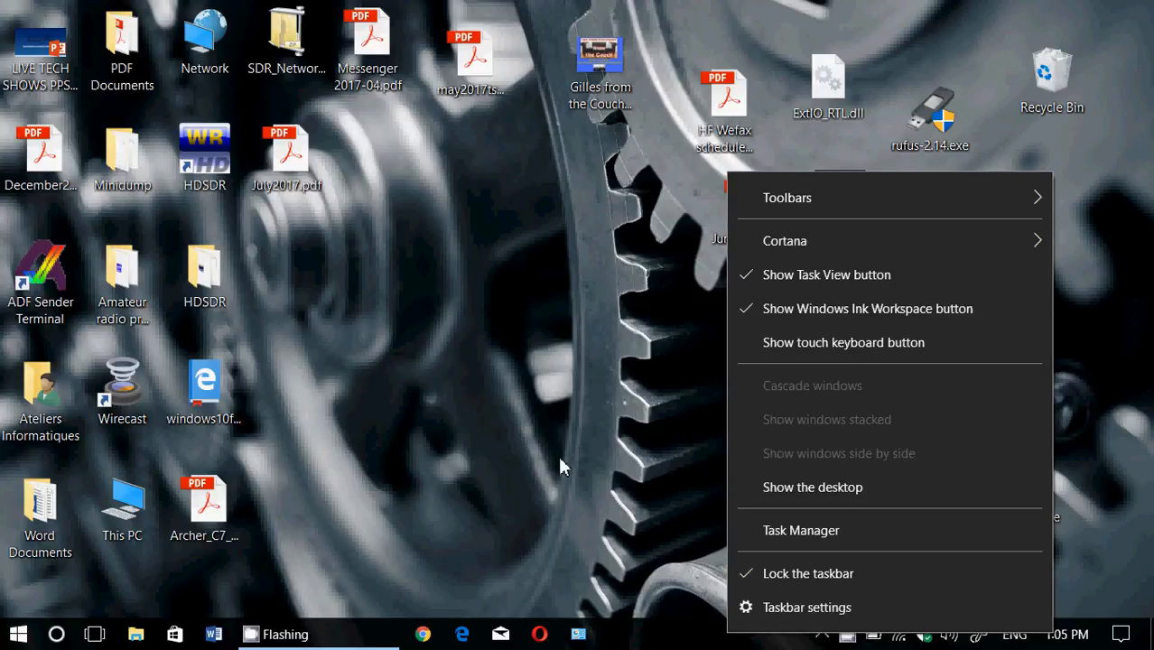
mouse_move(623, 512)
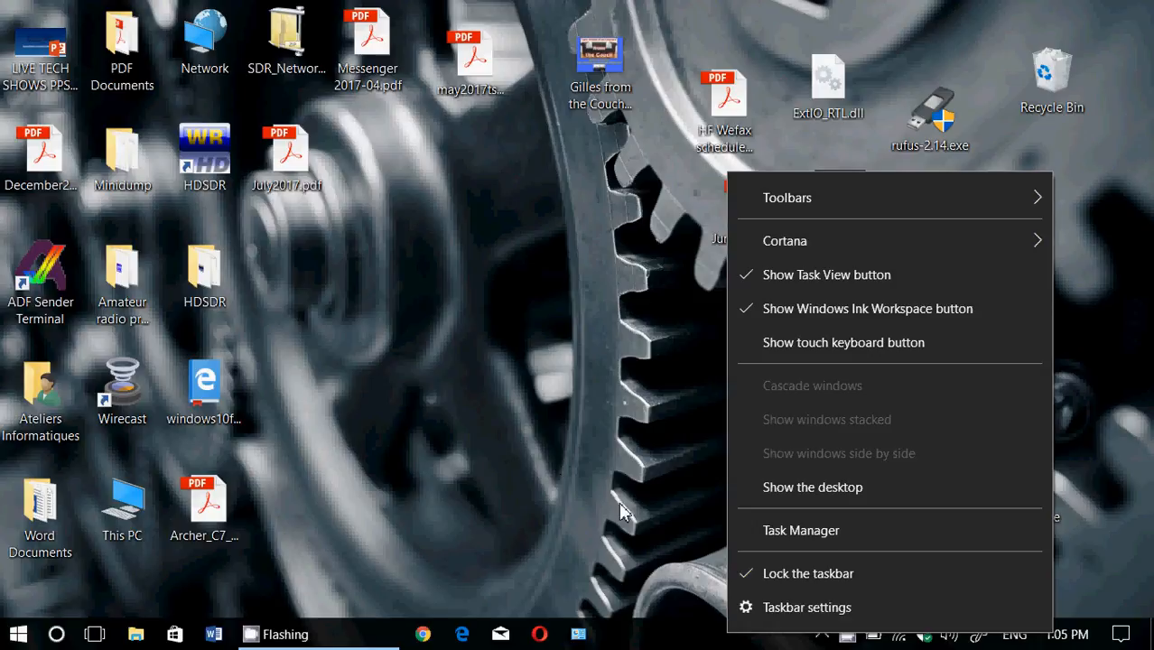
Step: Launch Task Manager, show the Startup tab, and bring up CyberGhost's options menu
click(801, 530)
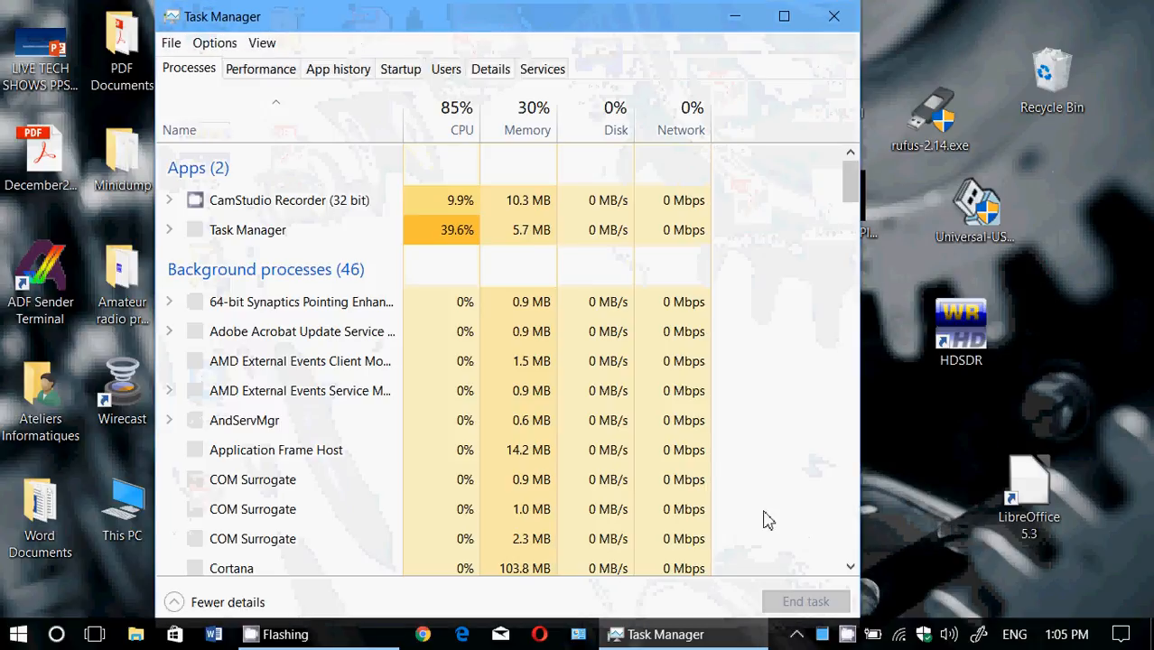
click(400, 68)
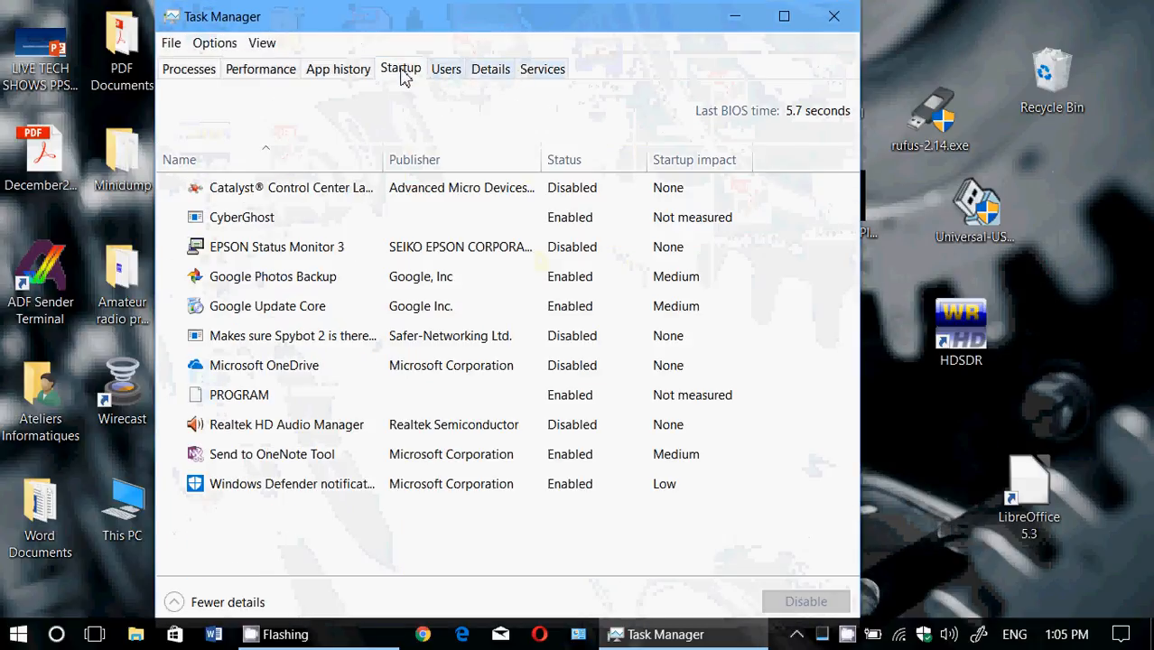
click(267, 305)
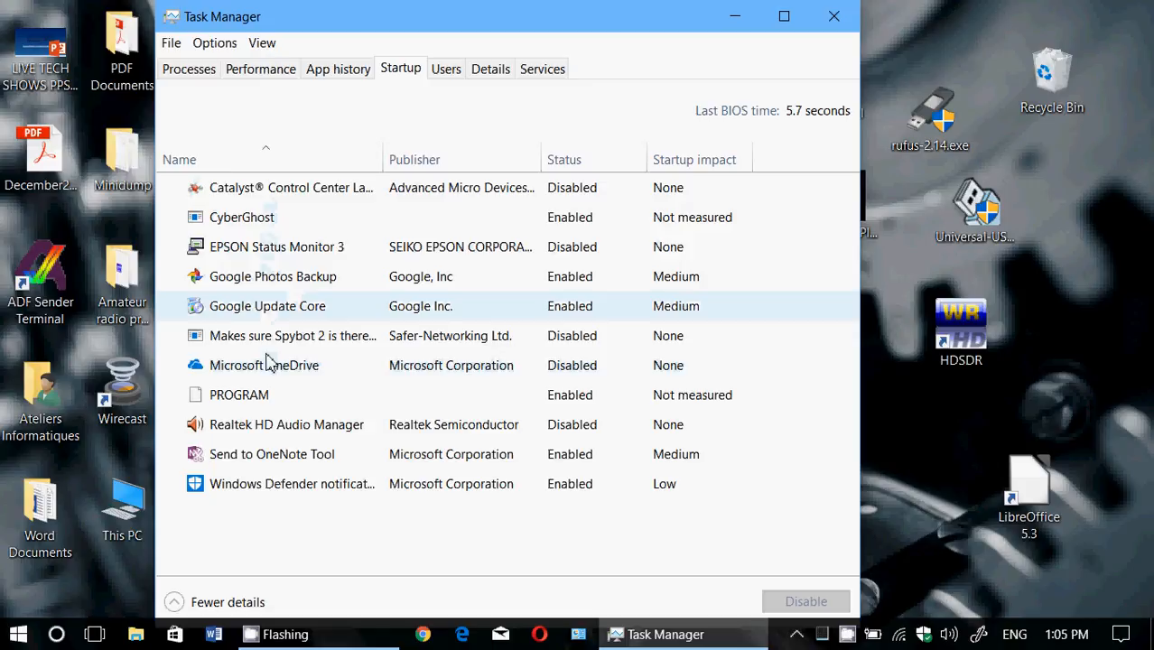
mouse_move(367, 530)
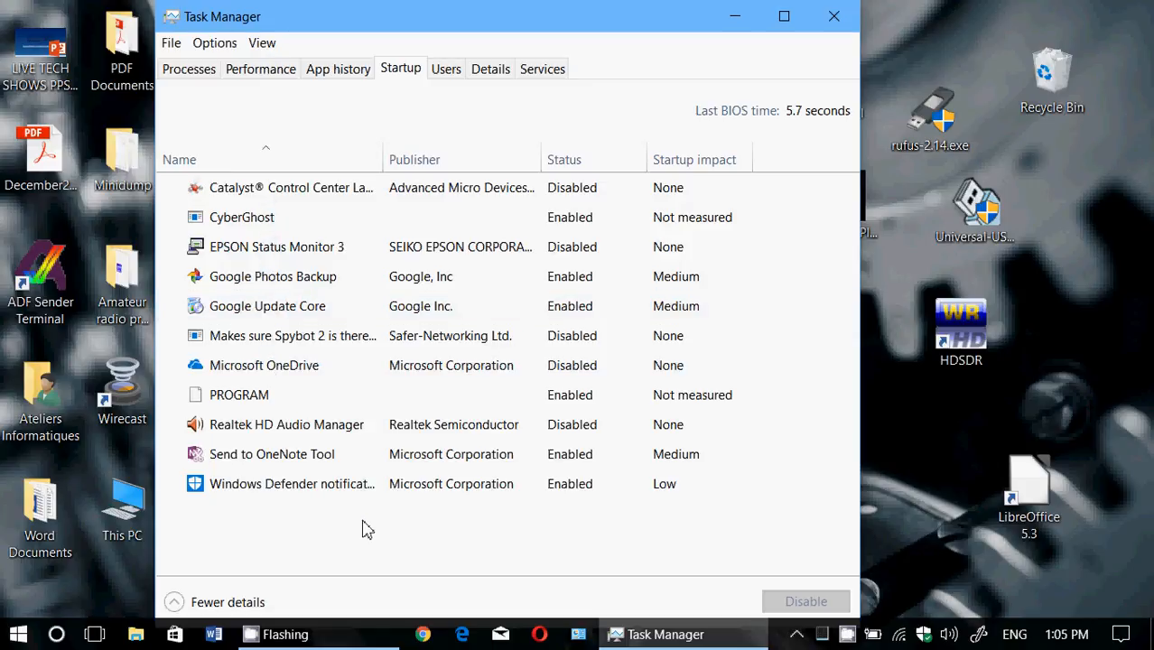
mouse_move(265, 178)
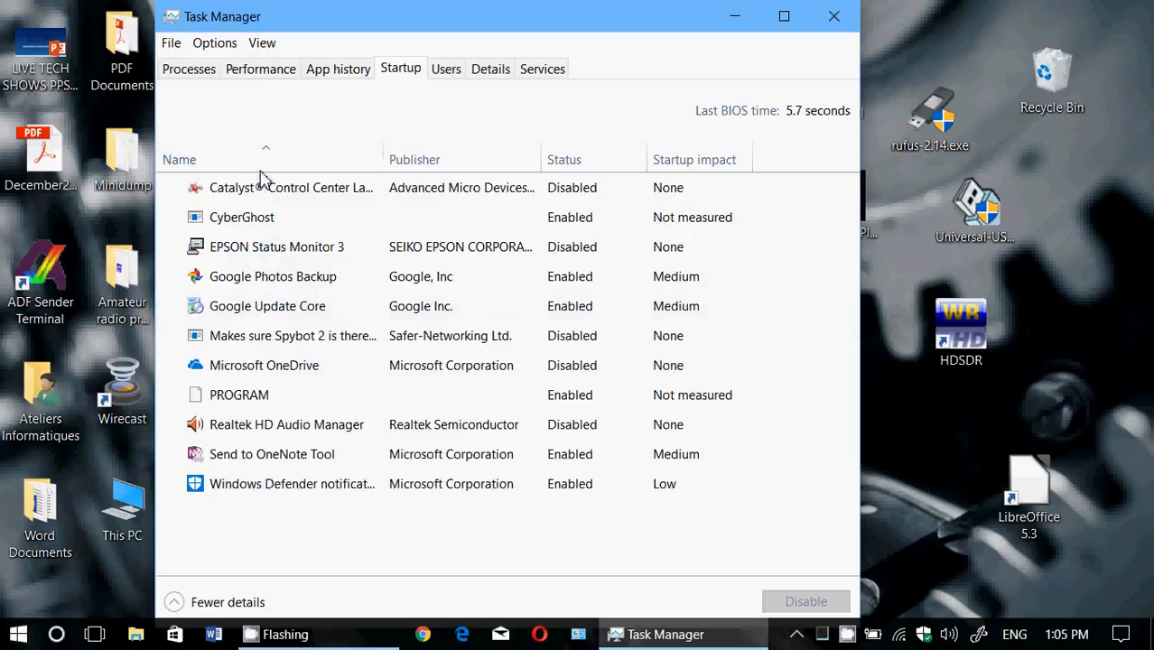
mouse_move(262, 223)
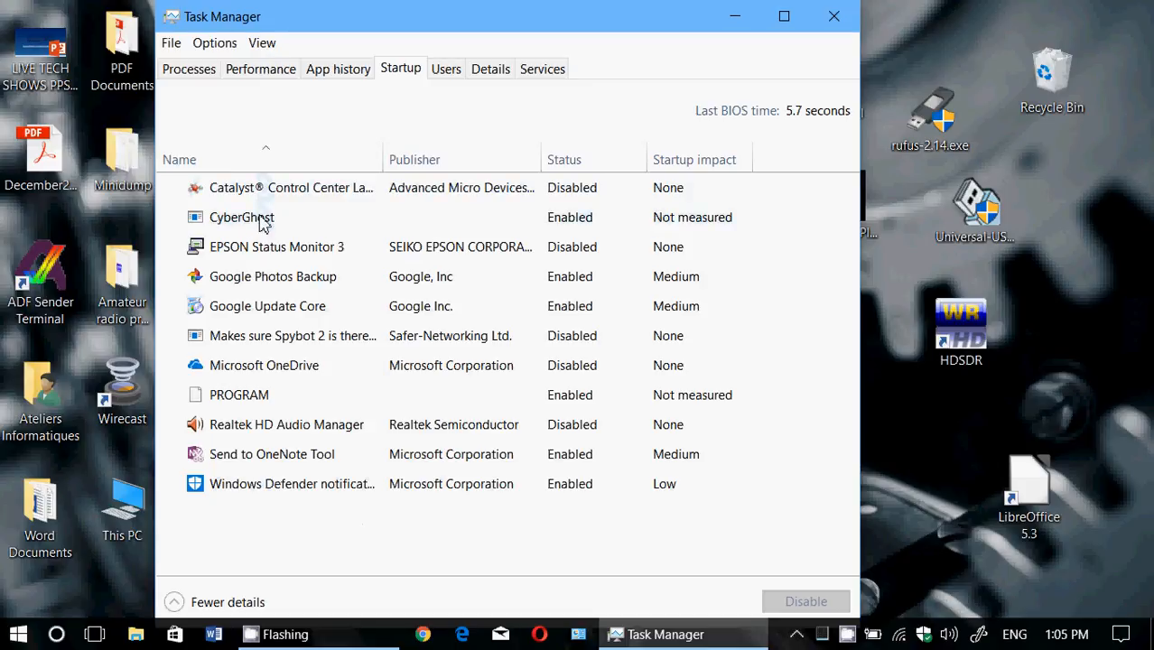
right_click(241, 217)
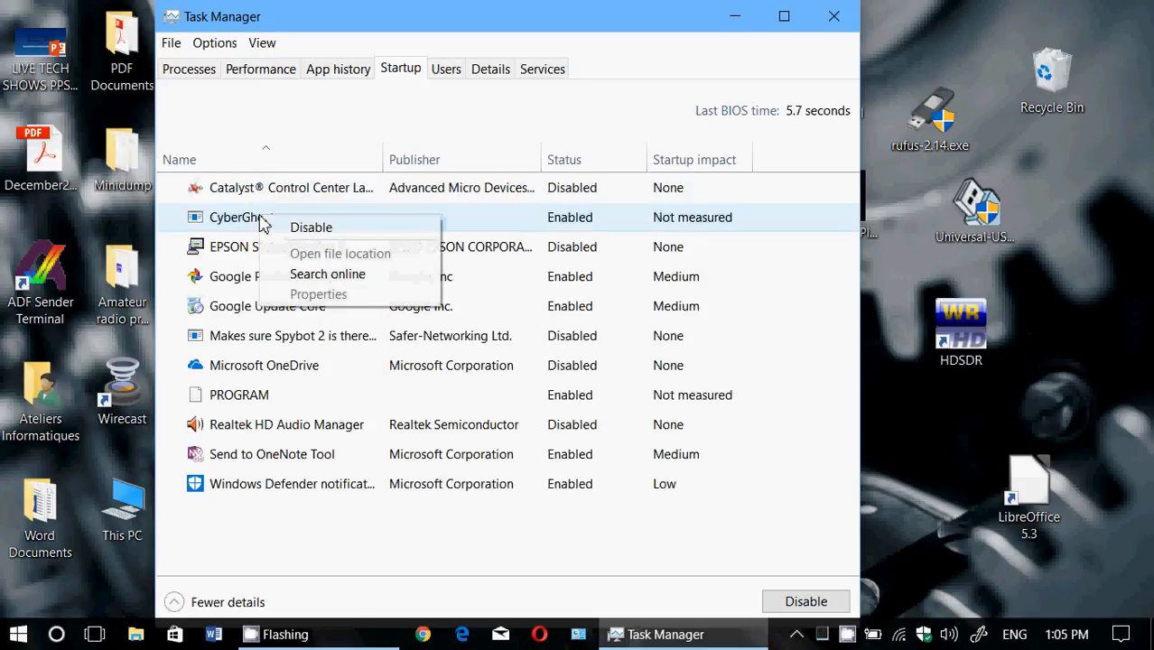
mouse_move(393, 259)
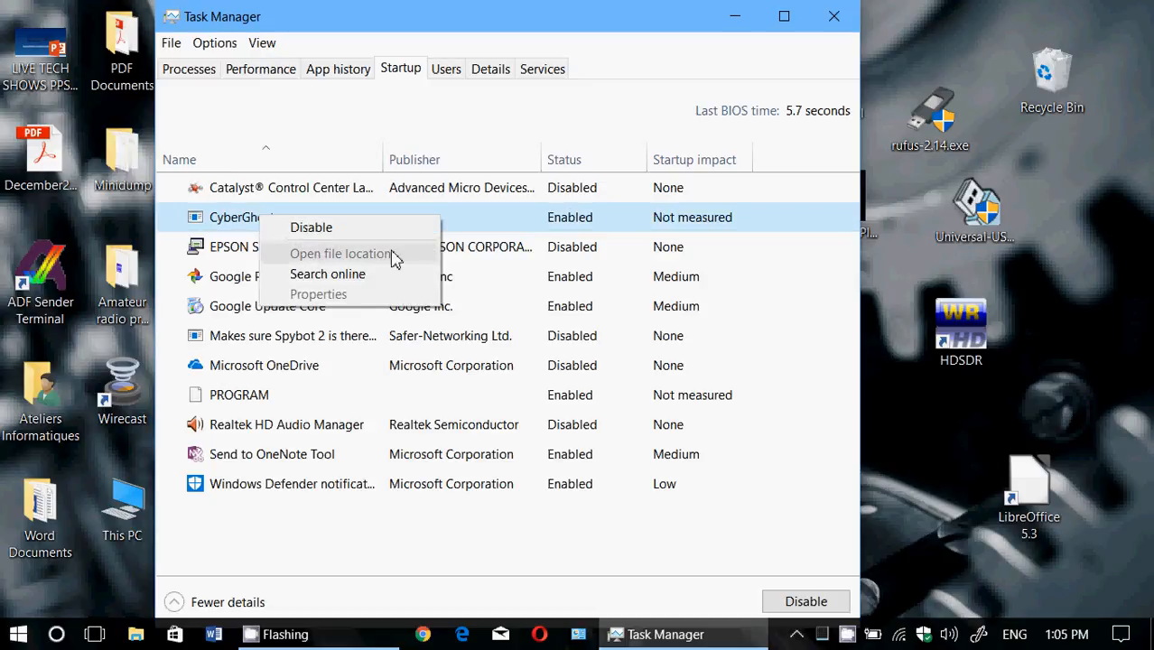
mouse_move(322, 539)
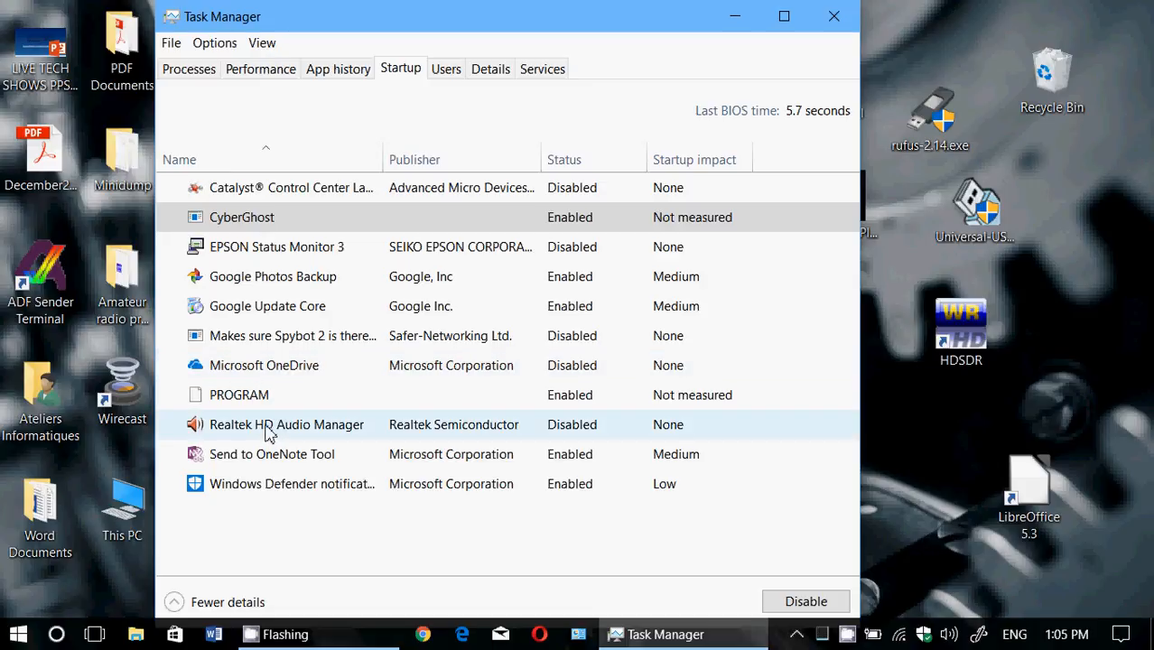
Step: Open Realtek HD Audio Manager's file location, showing RAVCpl64.exe in the Realtek Audio HDA folder
right_click(286, 424)
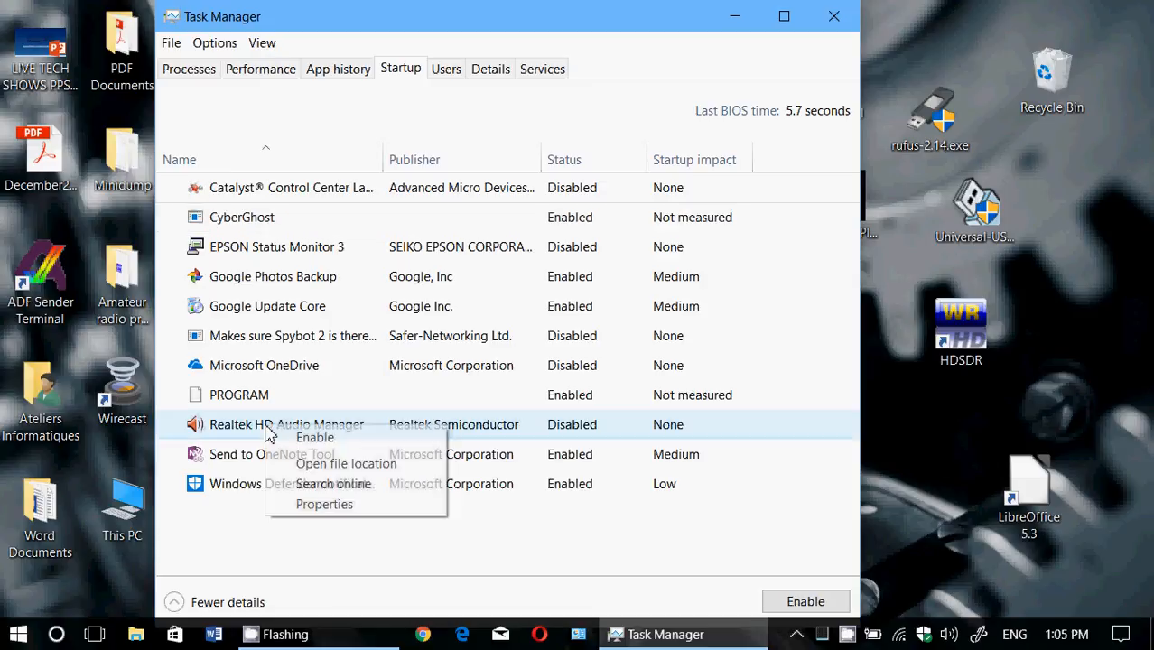
click(345, 463)
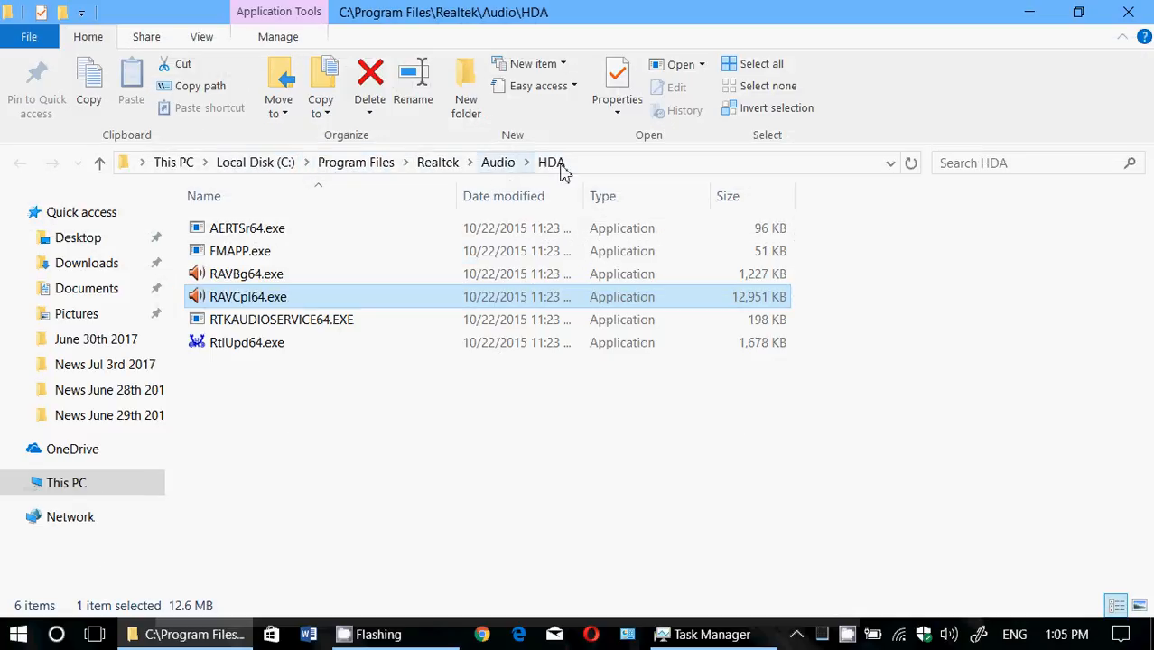
mouse_move(492, 167)
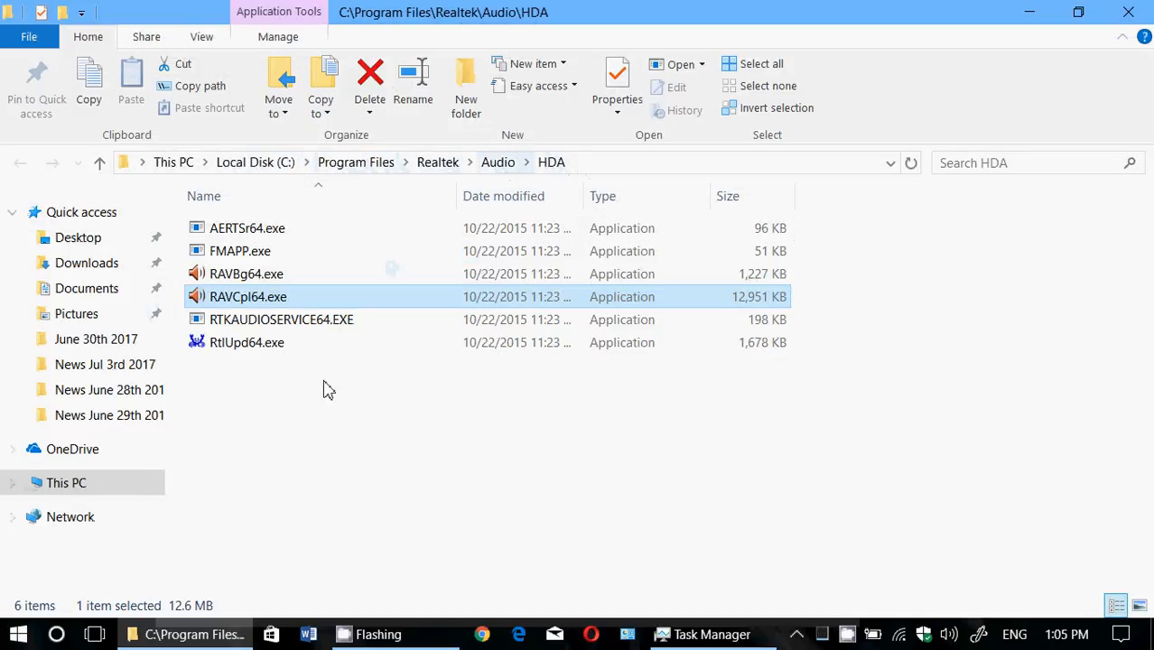
mouse_move(1025, 126)
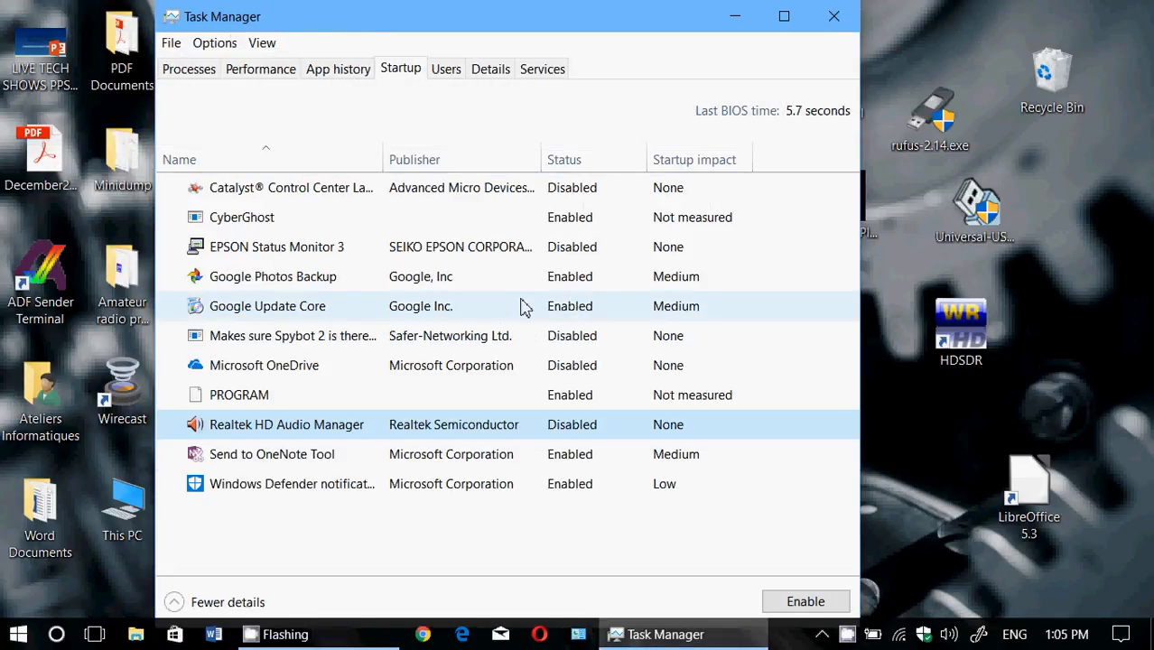
Step: Disable CyberGhost at startup, then bring up the PROGRAM entry's options menu
right_click(239, 395)
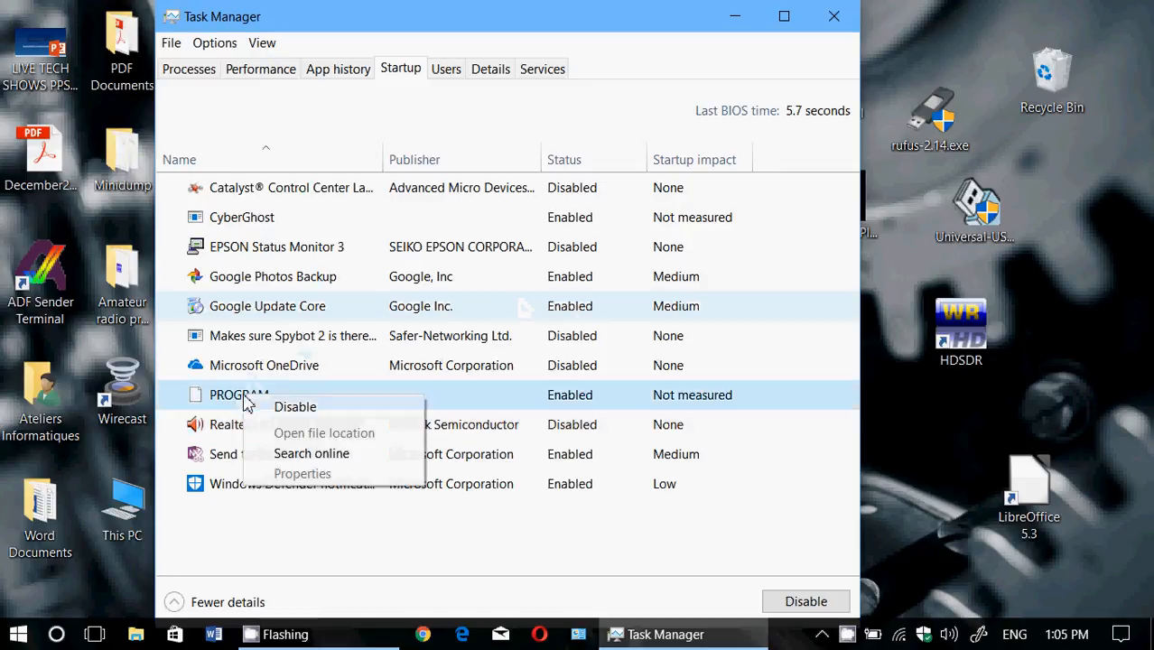
click(327, 513)
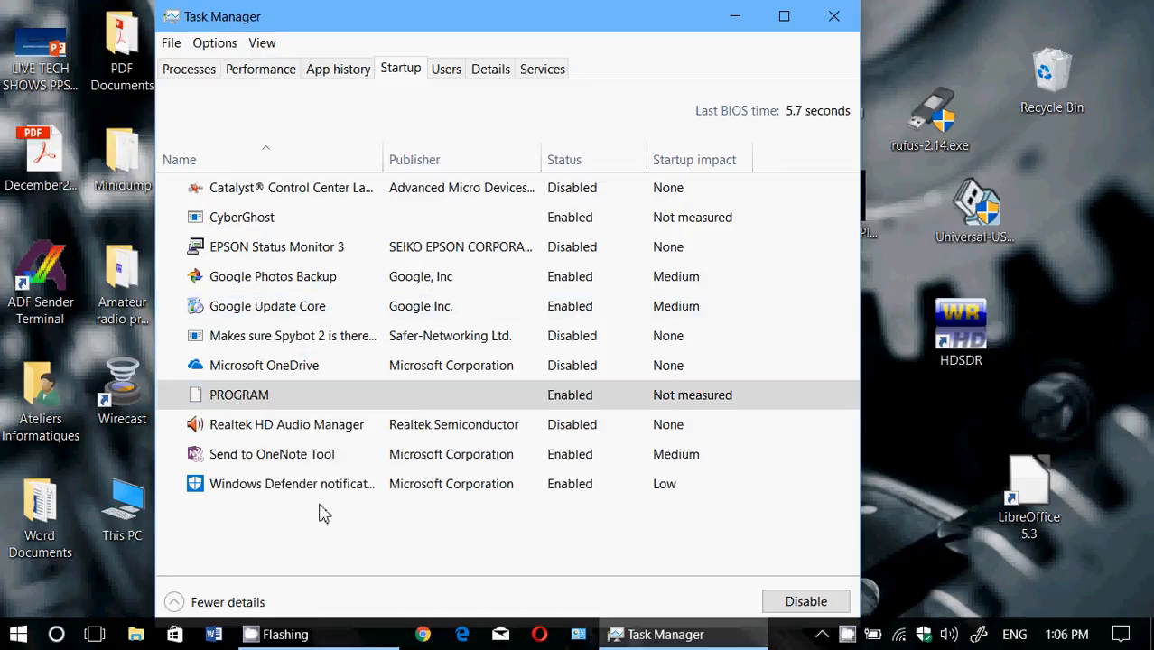
right_click(242, 217)
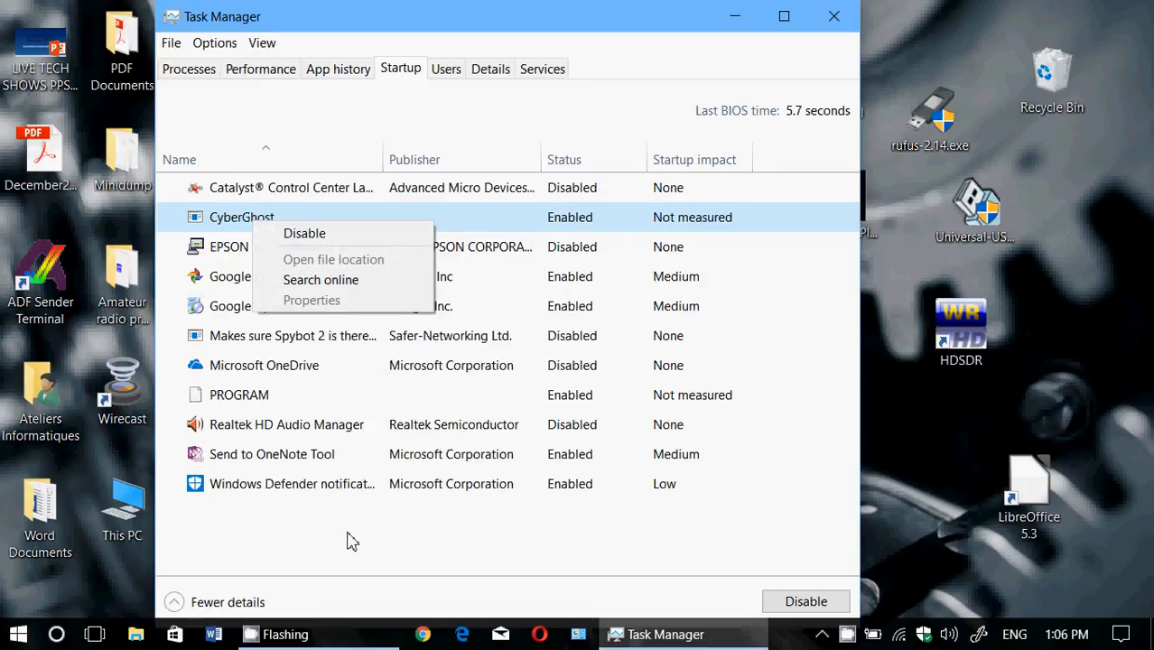
mouse_move(312, 431)
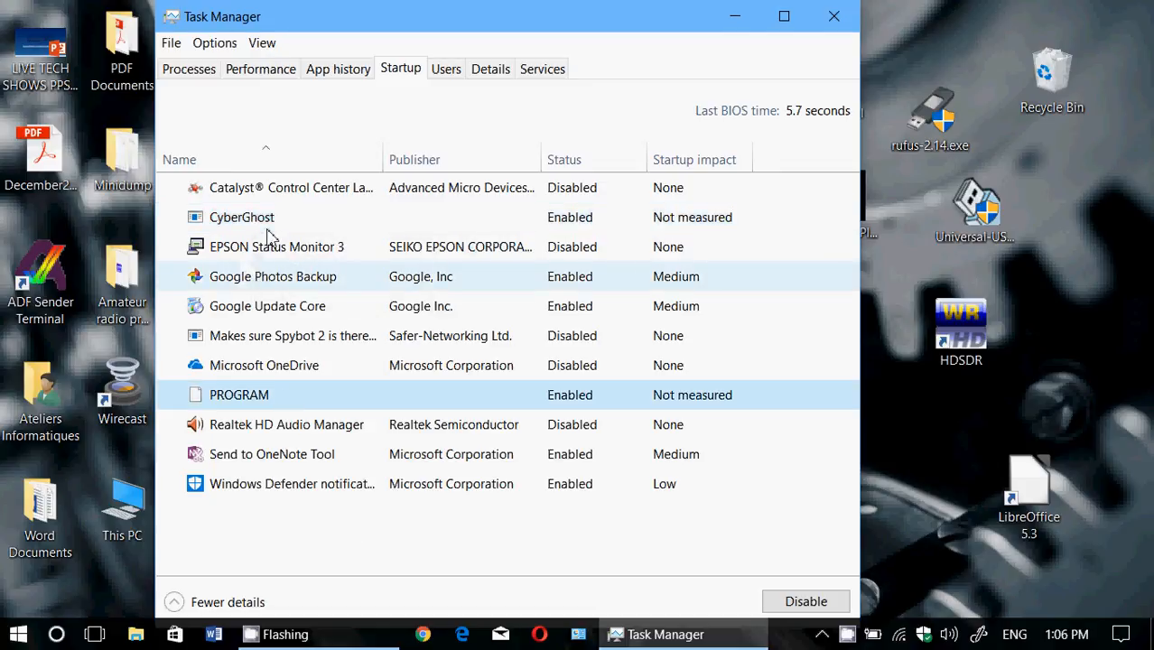
right_click(241, 217)
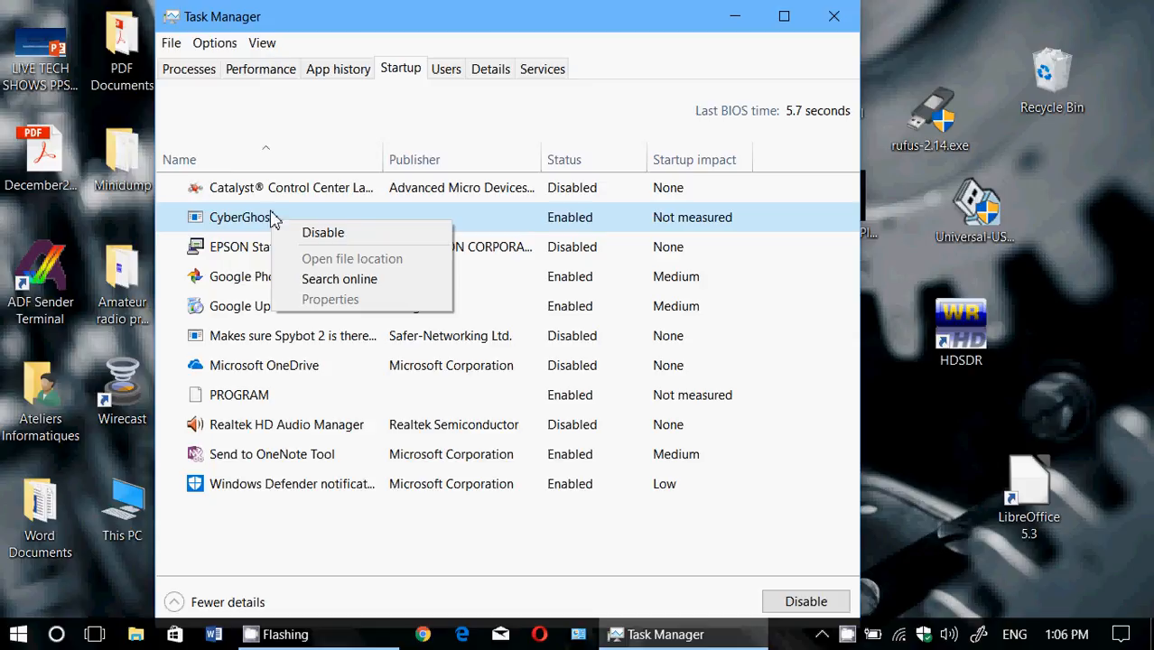
mouse_move(307, 226)
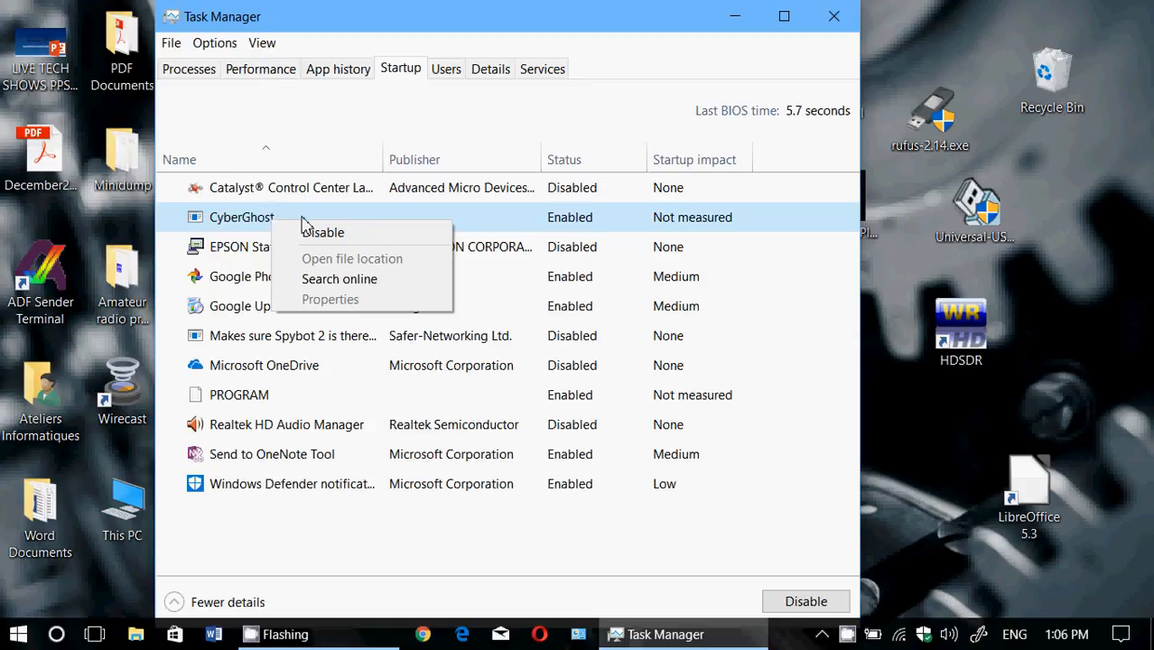
mouse_move(353, 543)
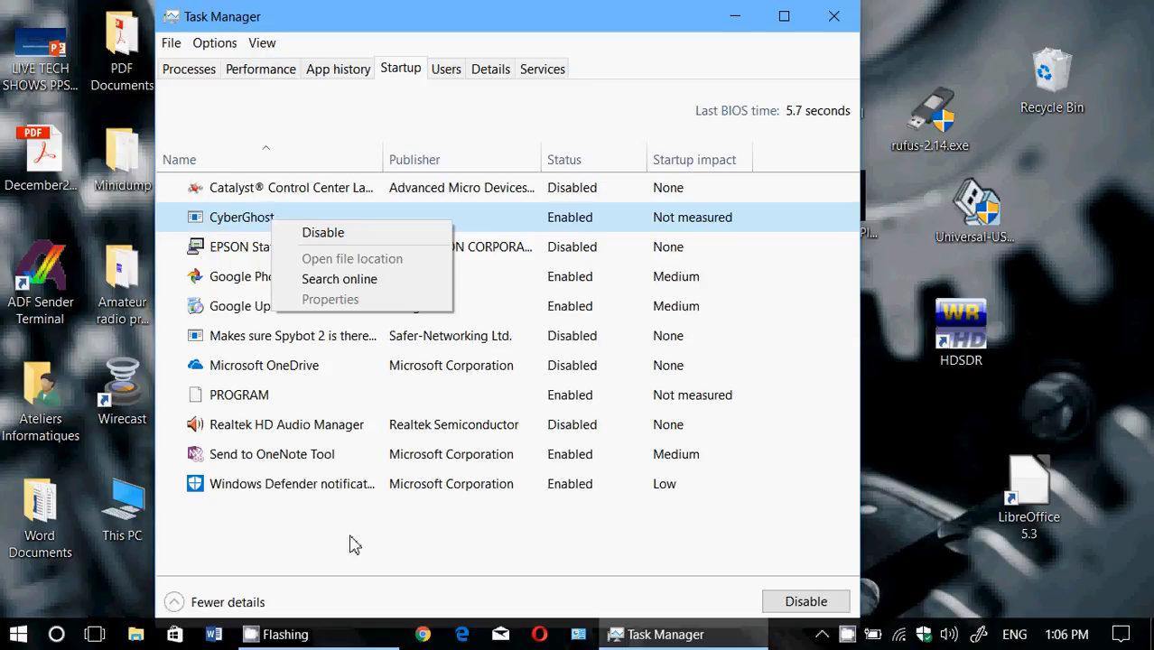
mouse_move(736, 533)
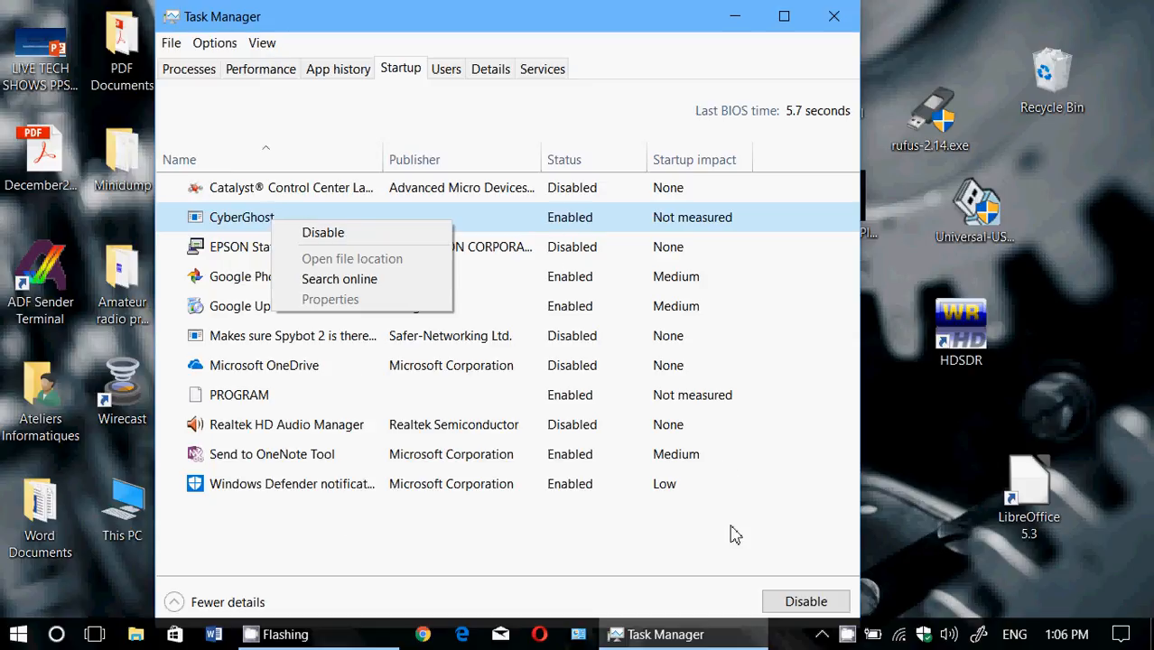
click(323, 232)
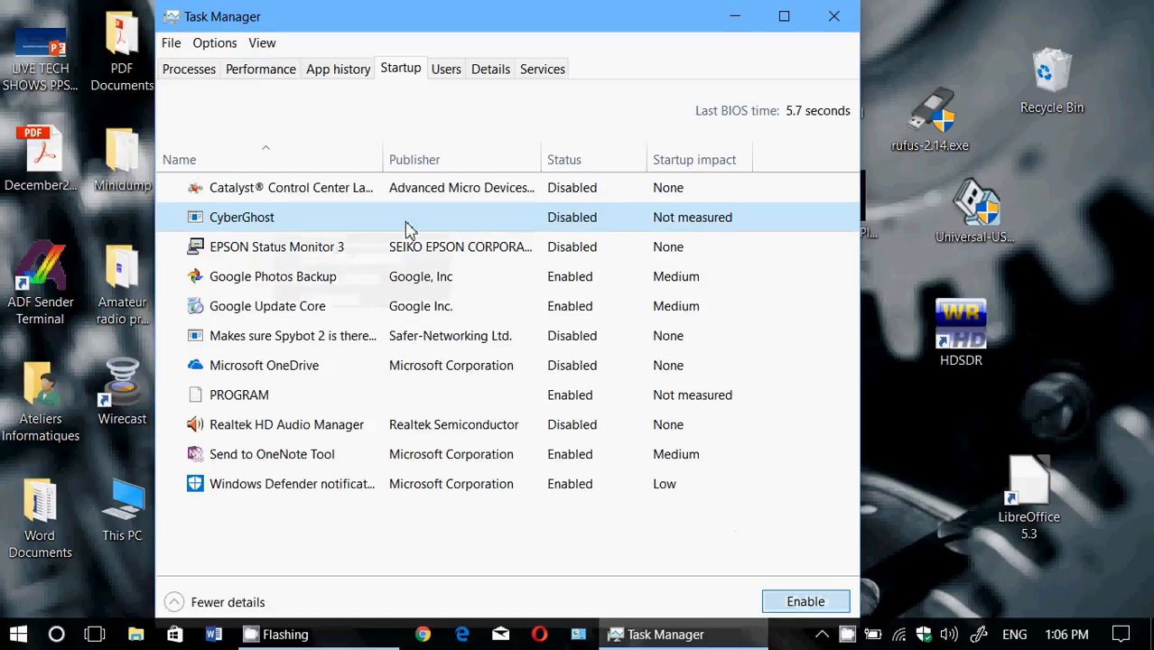
mouse_move(361, 504)
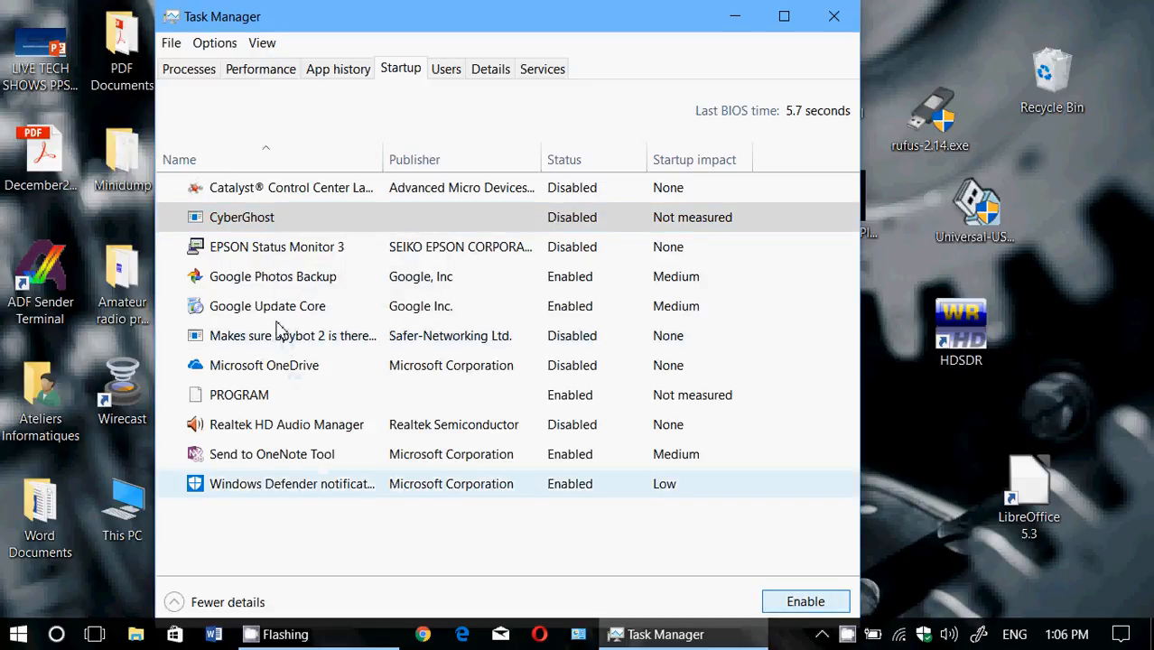
mouse_move(260, 400)
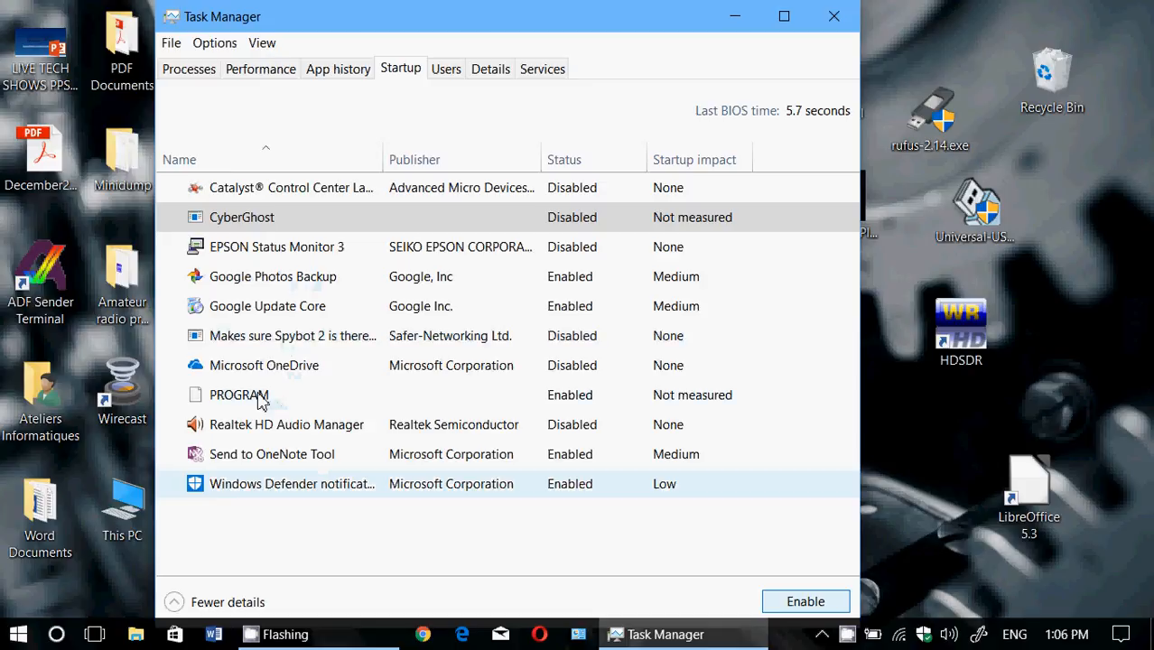
right_click(238, 394)
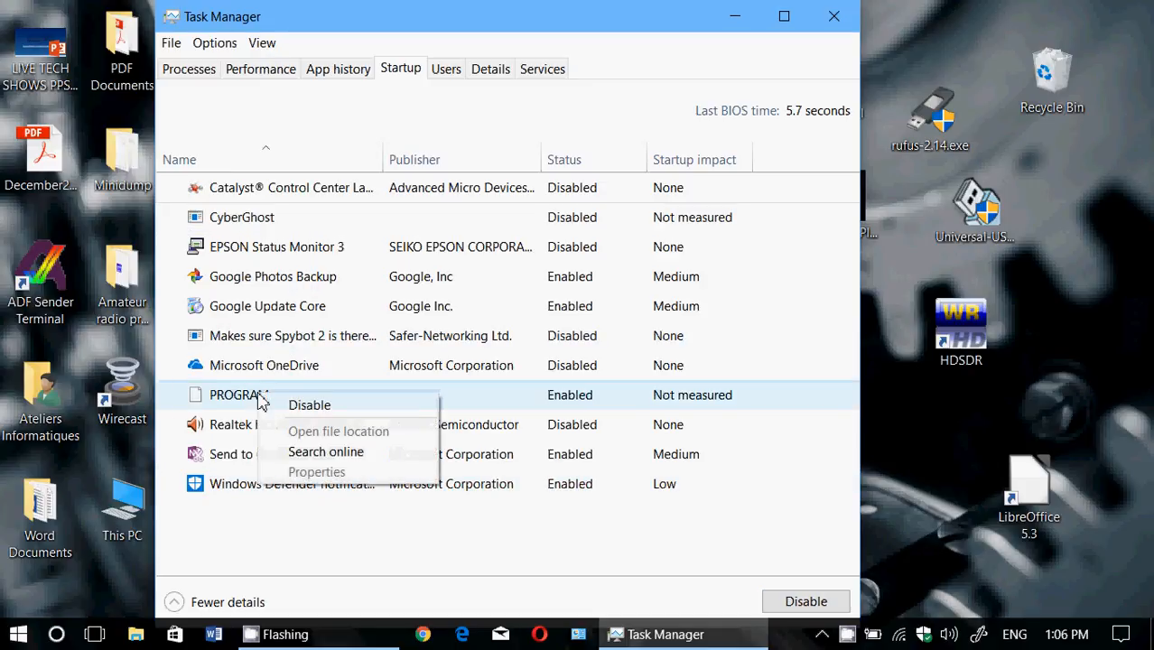
mouse_move(384, 441)
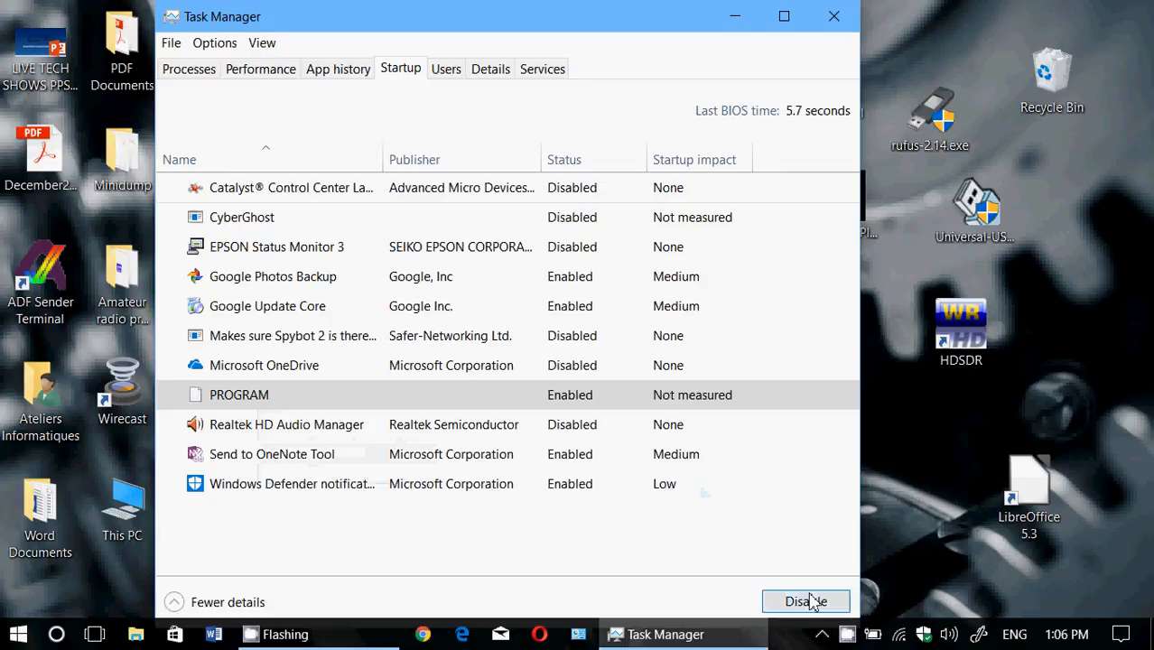
Step: Disable the PROGRAM startup entry, then select Google Photos Backup
click(804, 602)
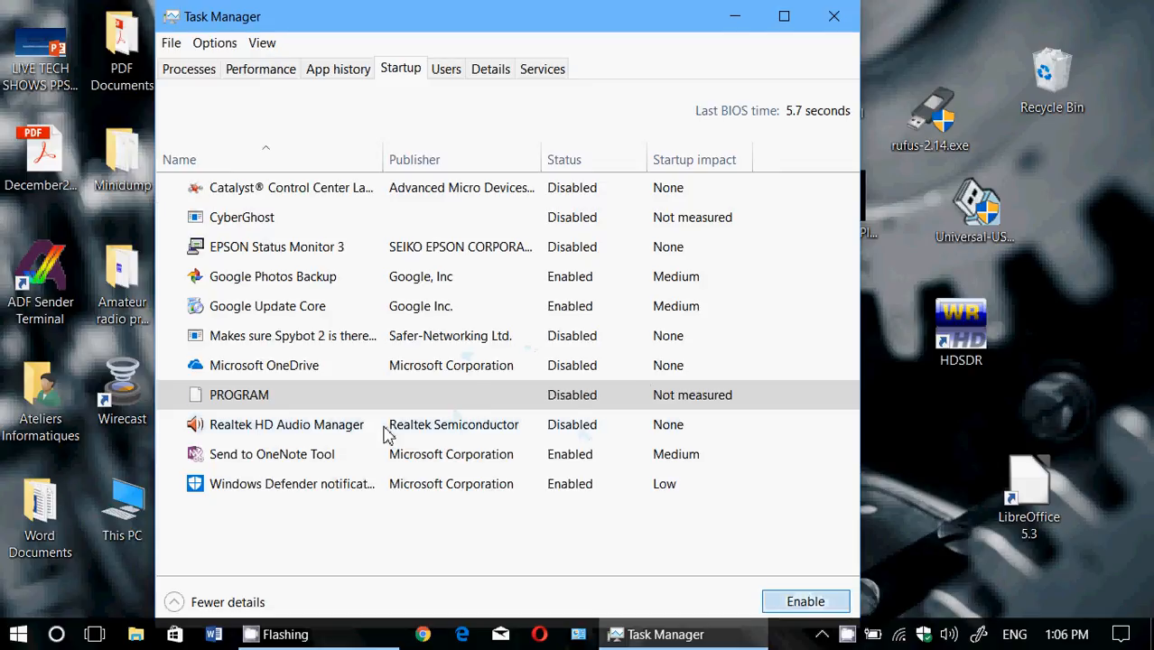
mouse_move(251, 552)
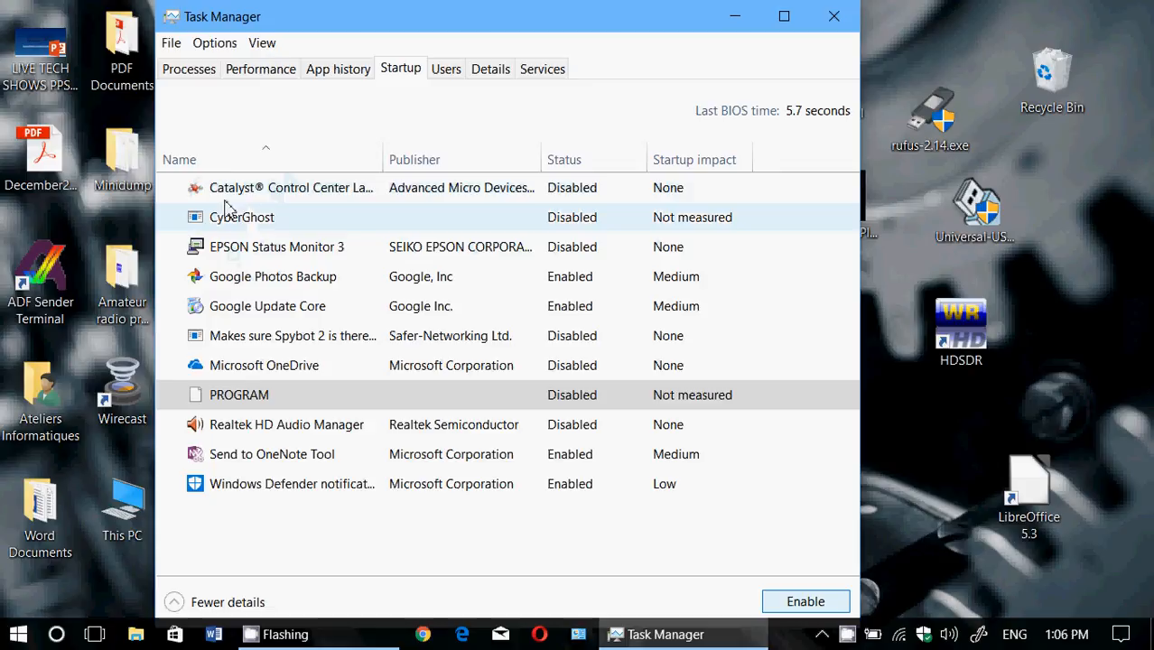
mouse_move(427, 577)
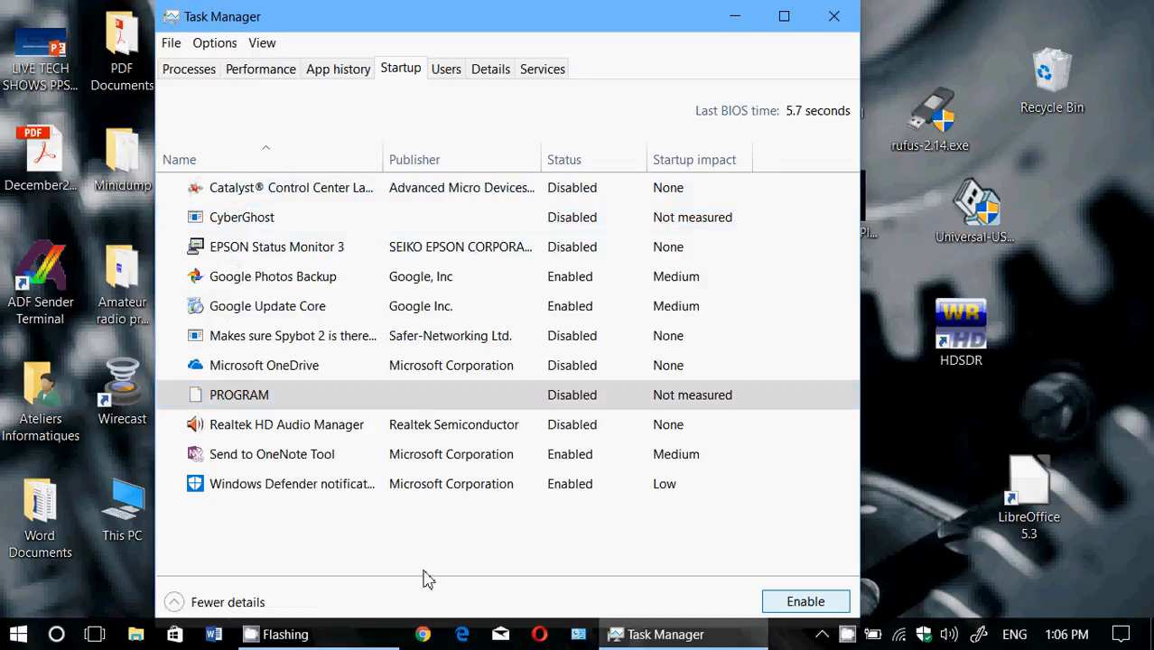
mouse_move(327, 301)
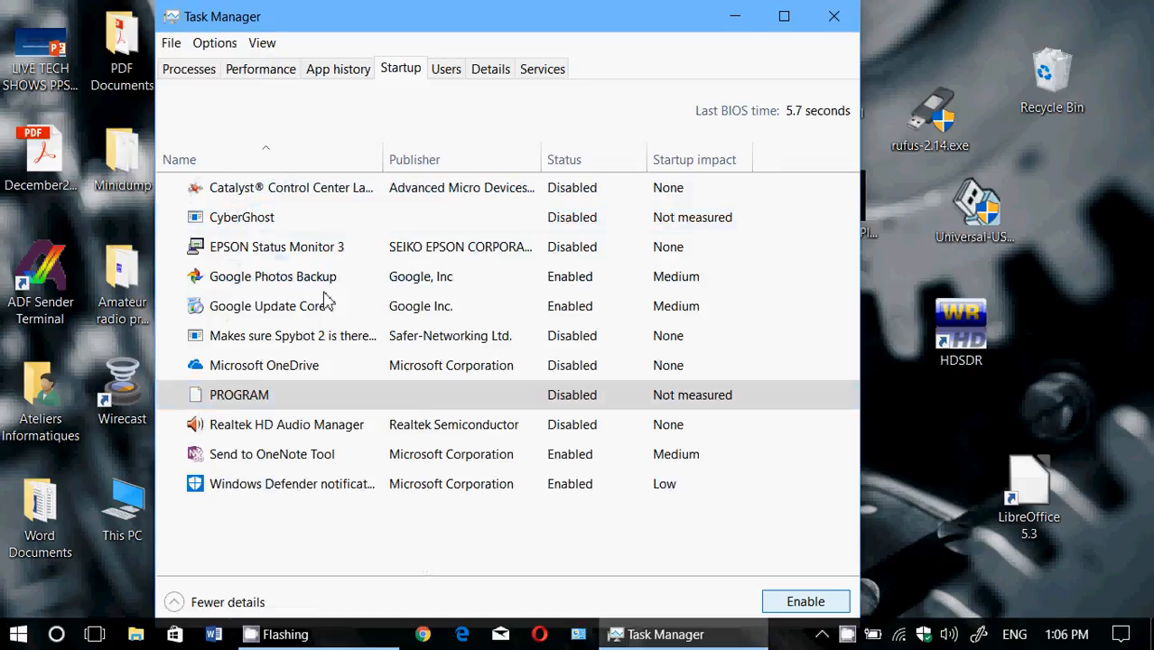
mouse_move(280, 283)
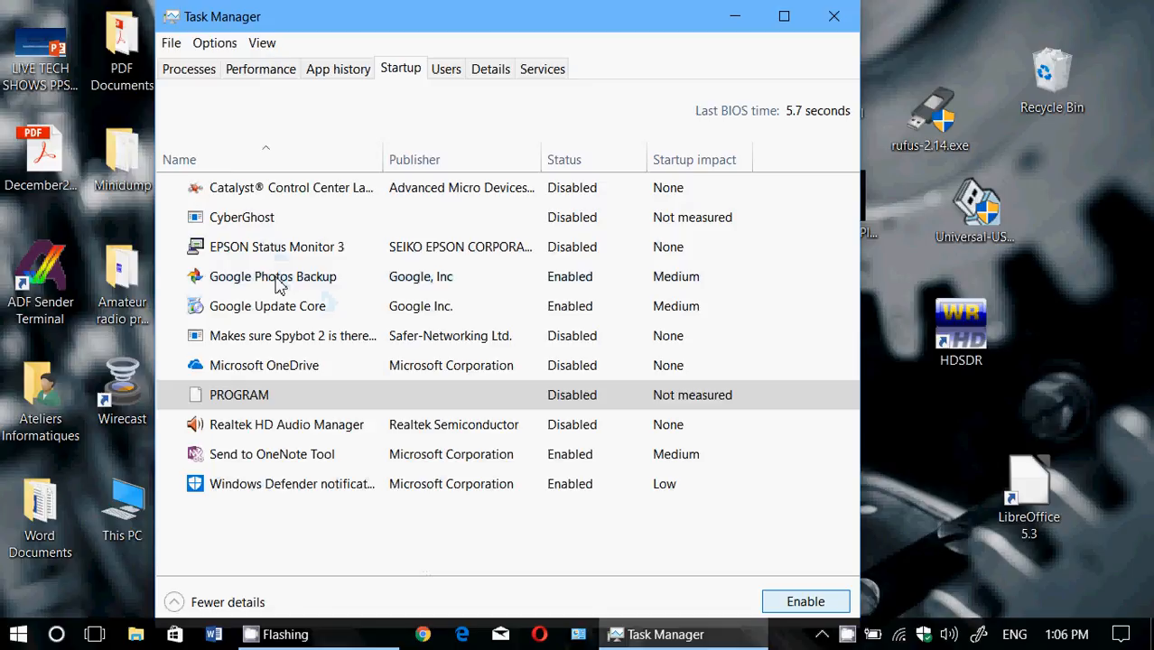
click(271, 276)
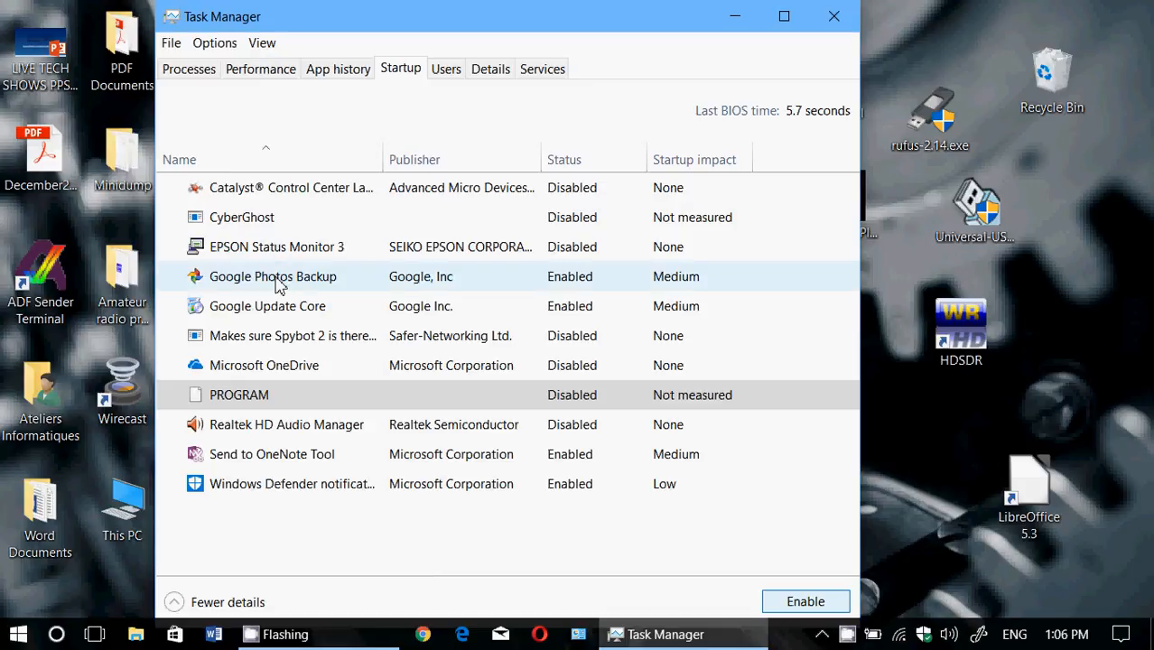
Step: Open Google Photos Backup's file location, showing Google Photos Backup.exe in its AppData folder
right_click(273, 276)
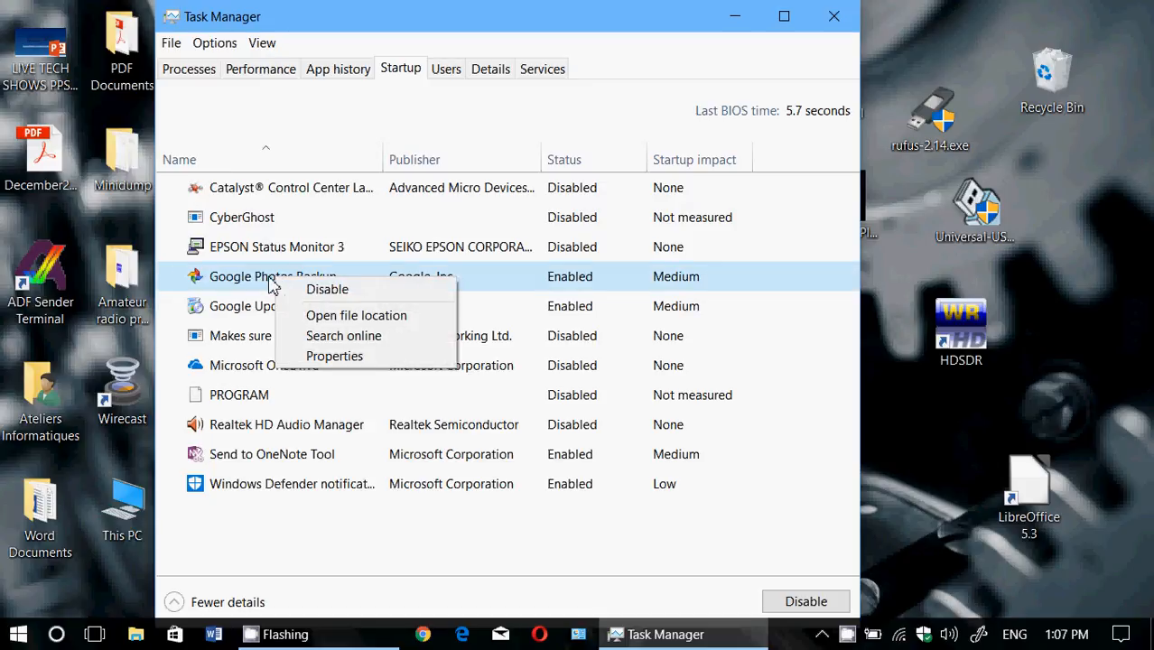
mouse_move(327, 289)
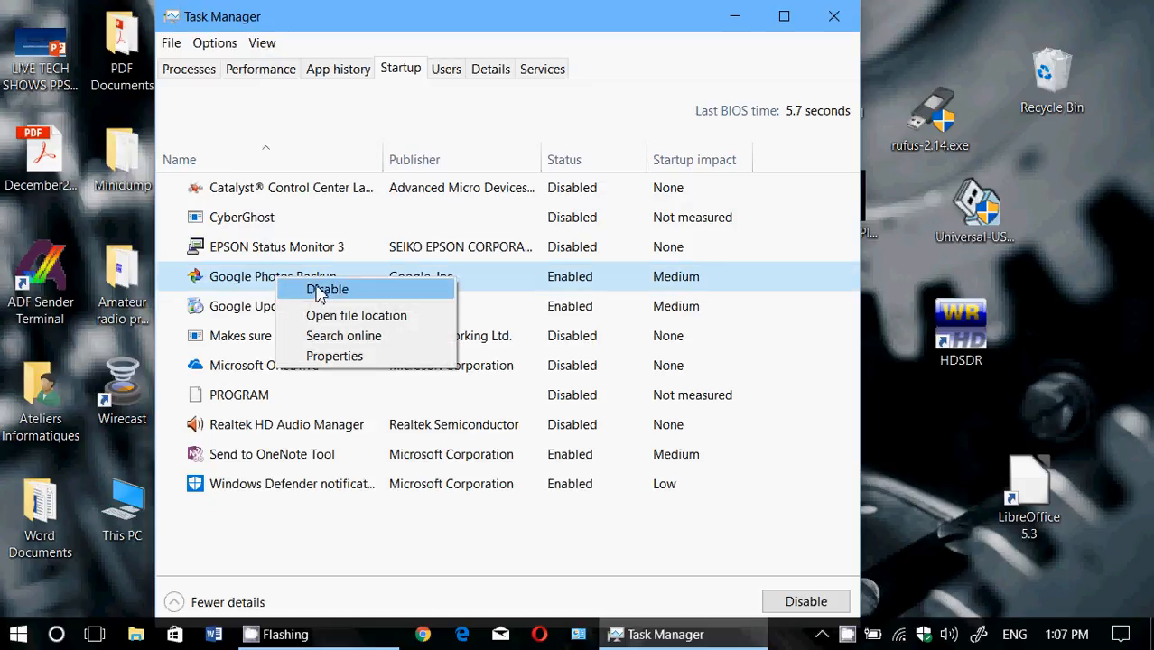
click(356, 315)
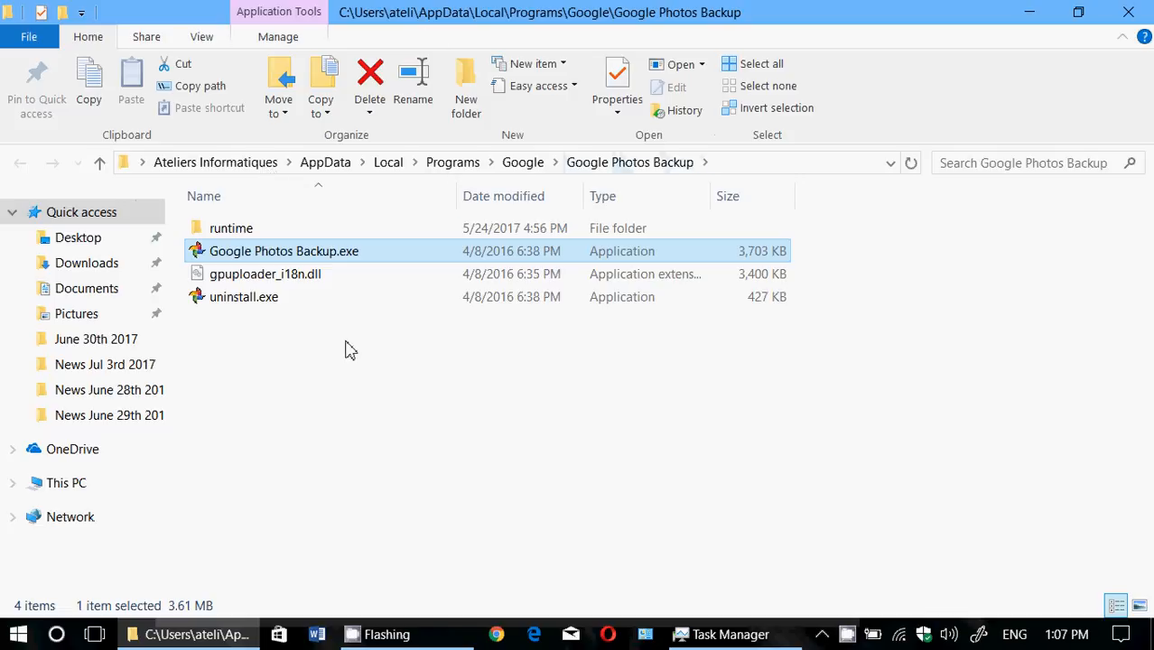
mouse_move(321, 415)
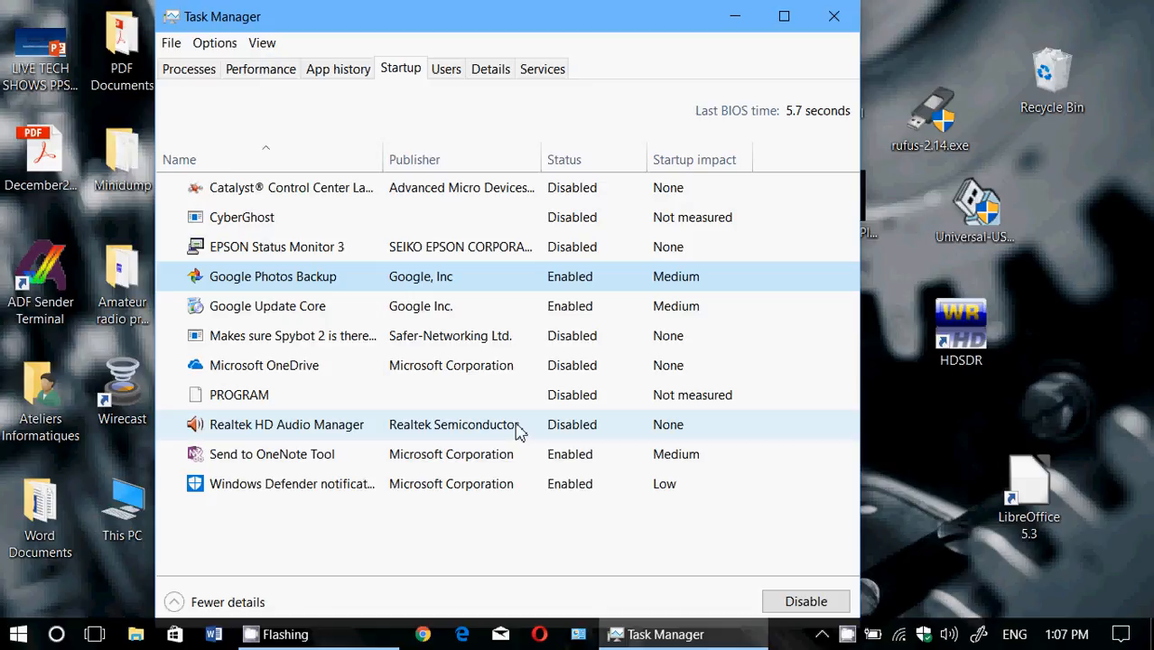
Step: Select Realtek HD Audio Manager, then close Task Manager to return to the desktop
click(286, 424)
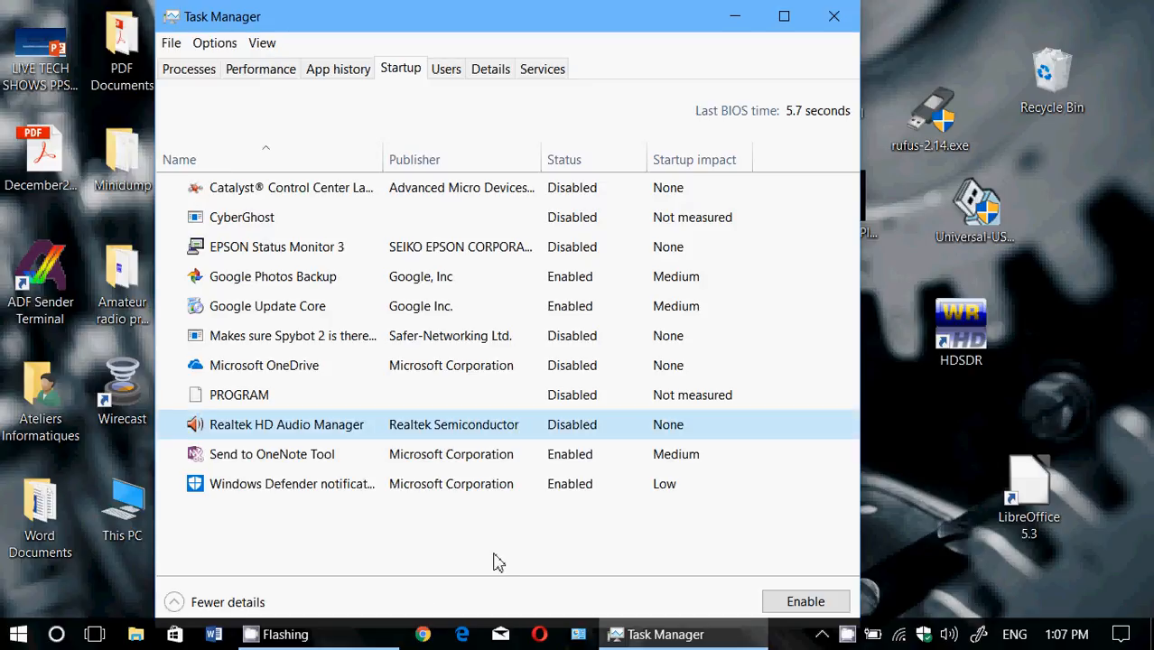
mouse_move(459, 280)
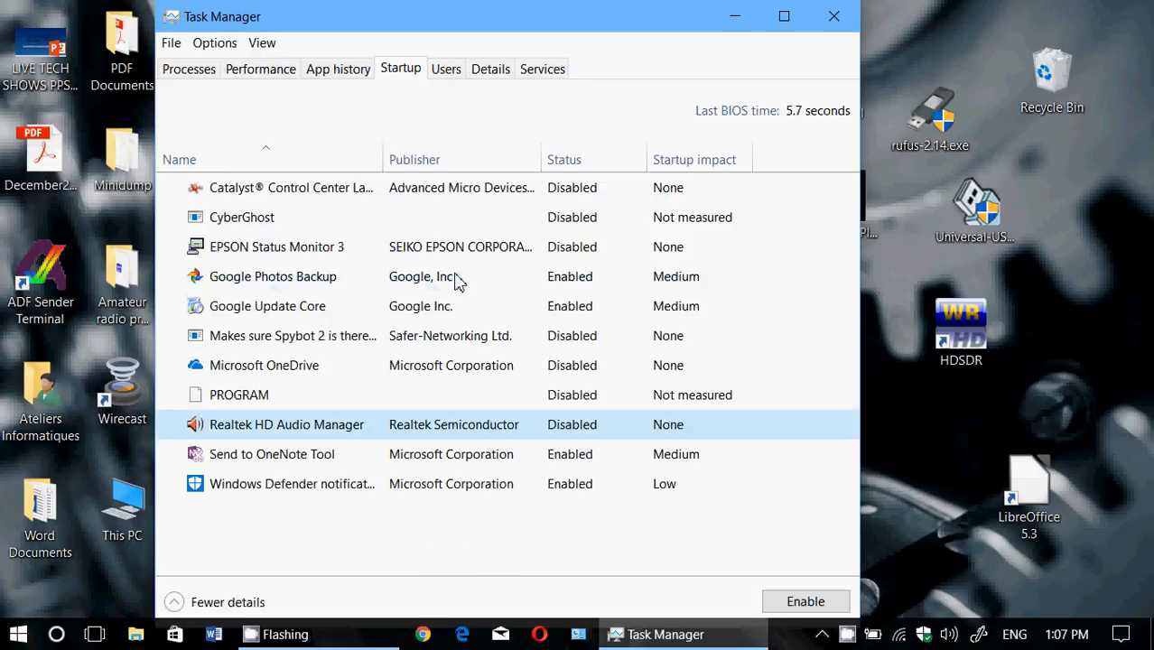
mouse_move(691, 77)
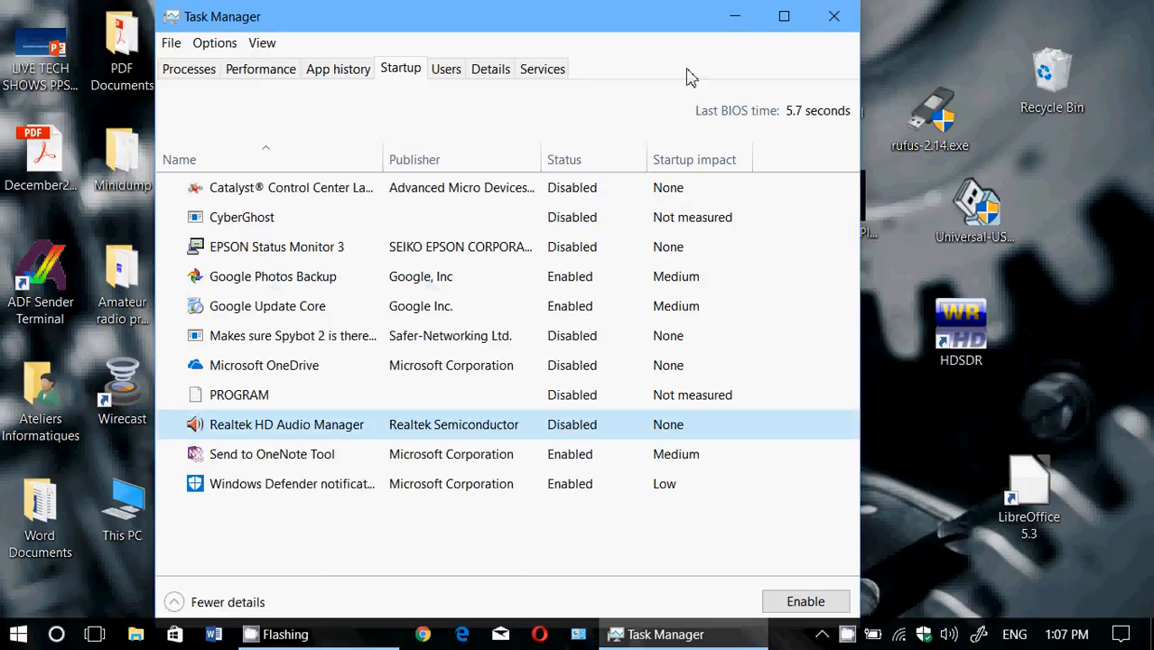
click(833, 16)
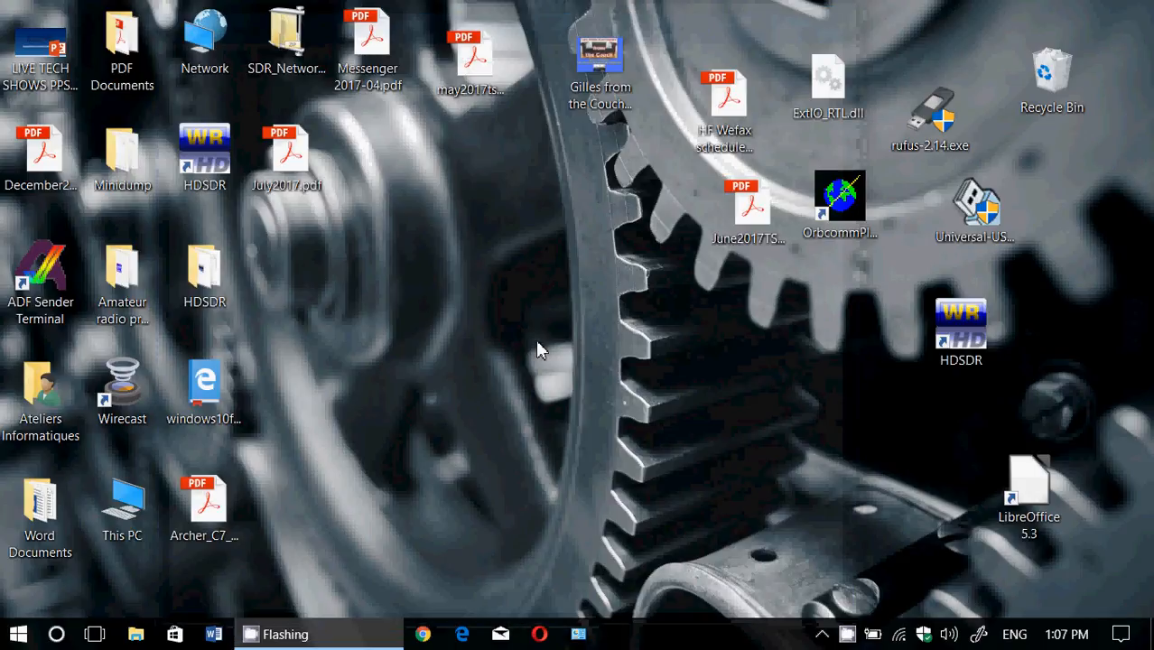
mouse_move(898, 482)
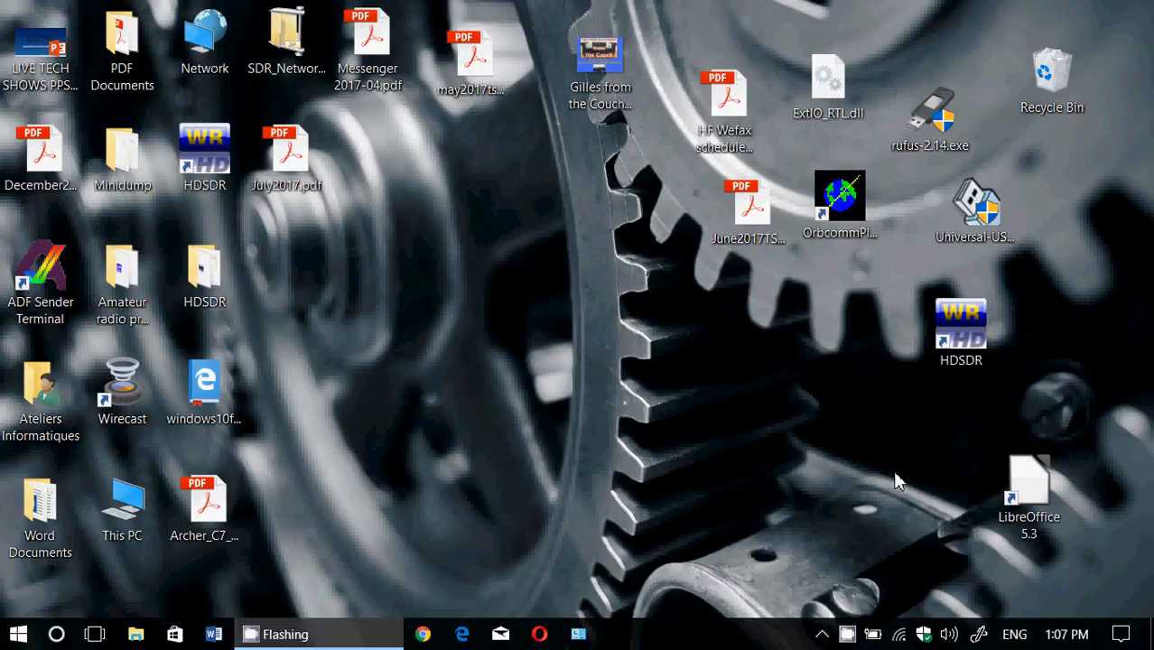